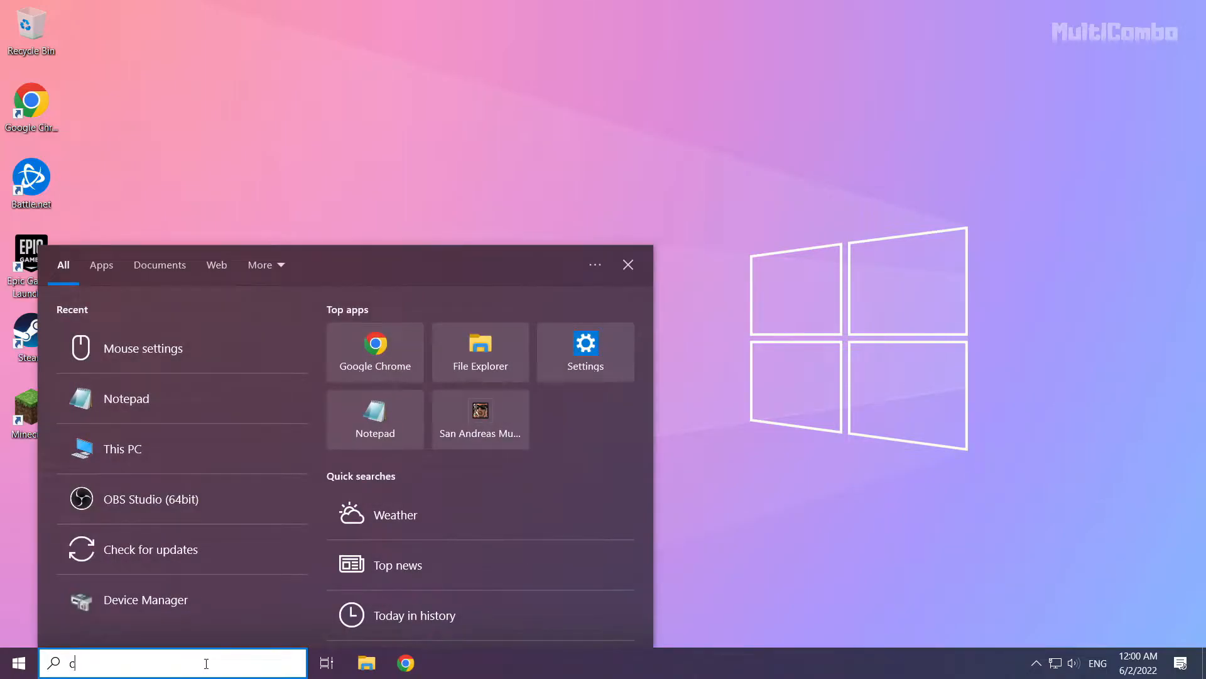
Search for cmd and launch Command Prompt as administrator.
{"action": "type", "text": "md"}
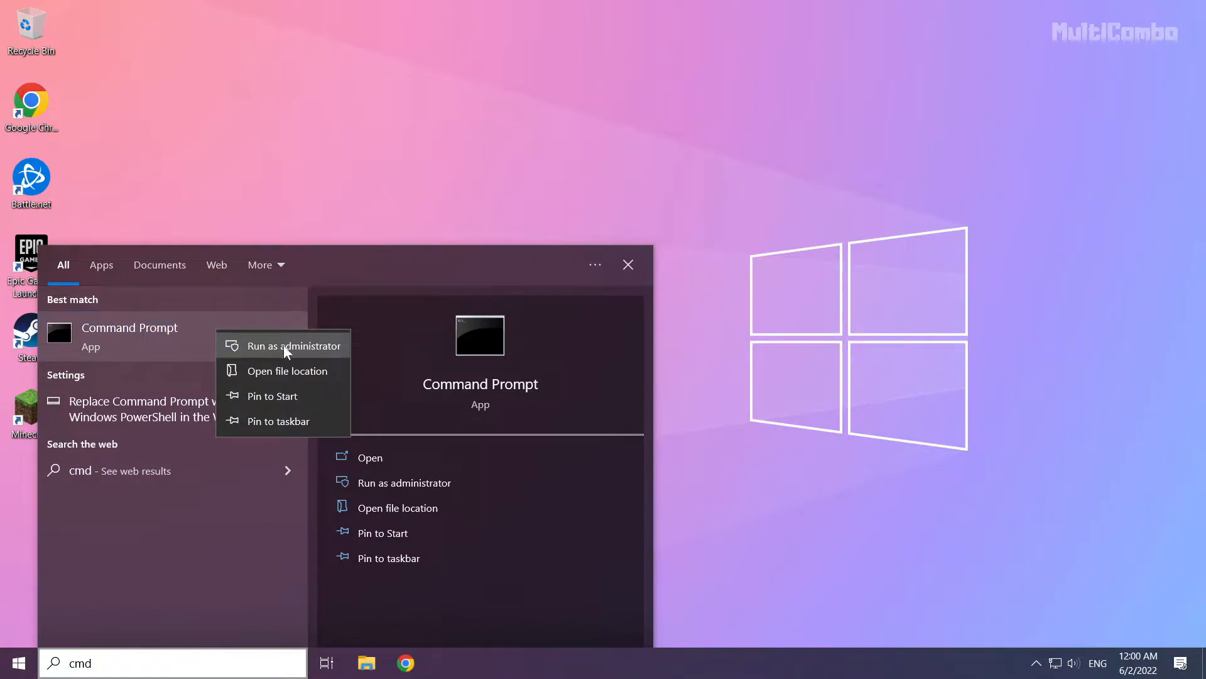
{"action": "left_click", "coordinate": [294, 345]}
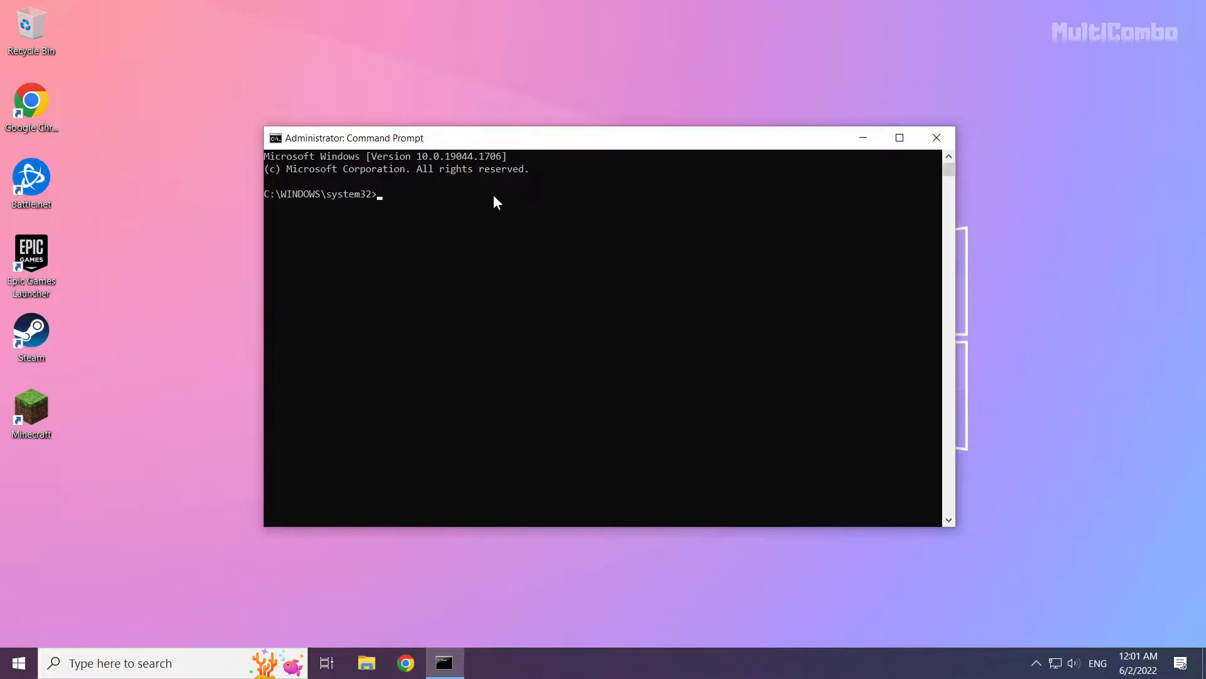
Flush the DNS resolver cache with ipconfig /flushdns.
{"action": "type", "text": "ip"}
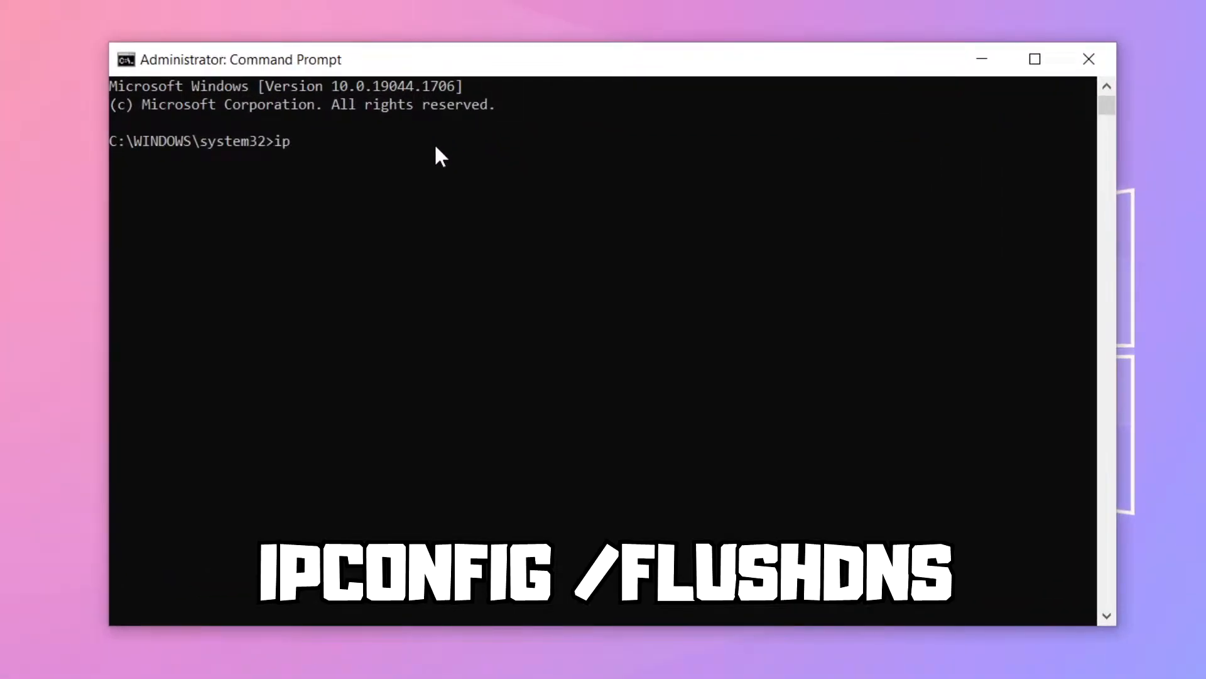
{"action": "type", "text": "config"}
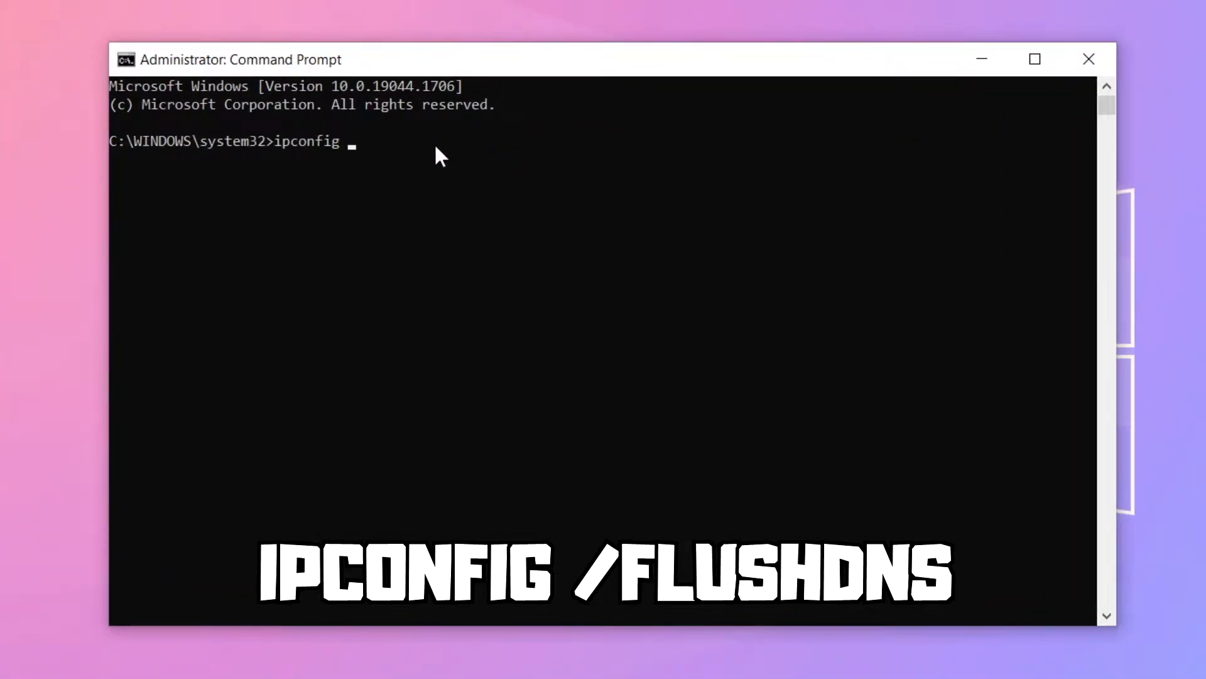
{"action": "type", "text": "/flus"}
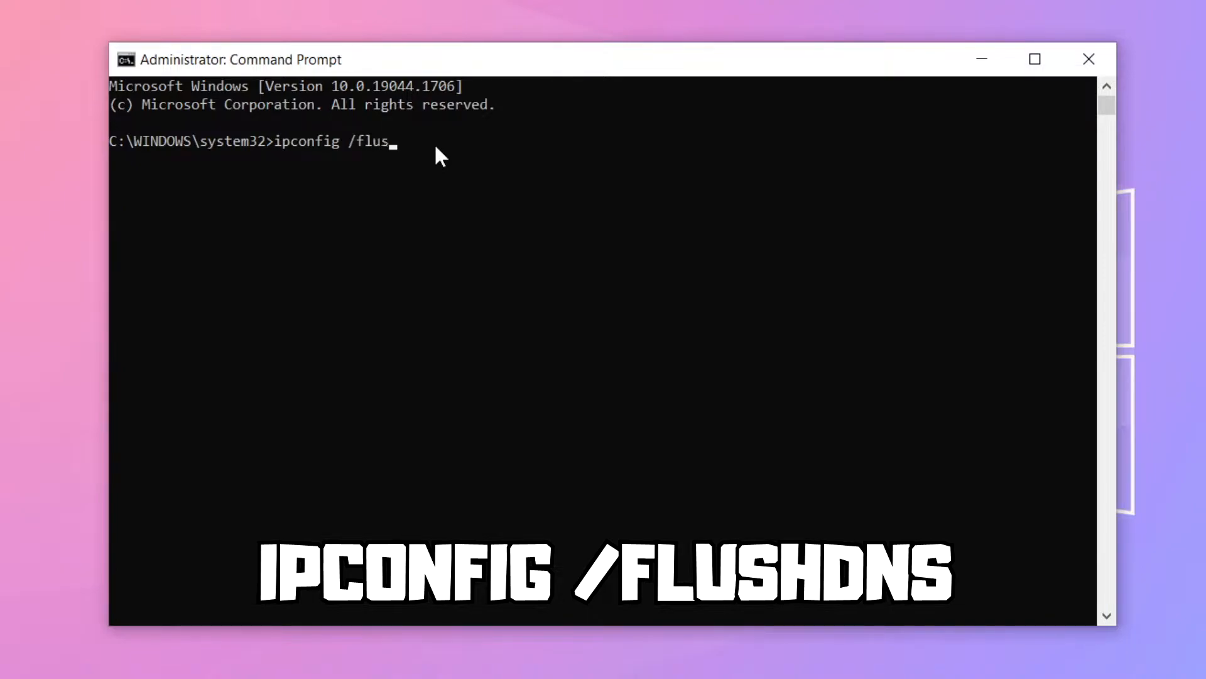
{"action": "type", "text": "hdns"}
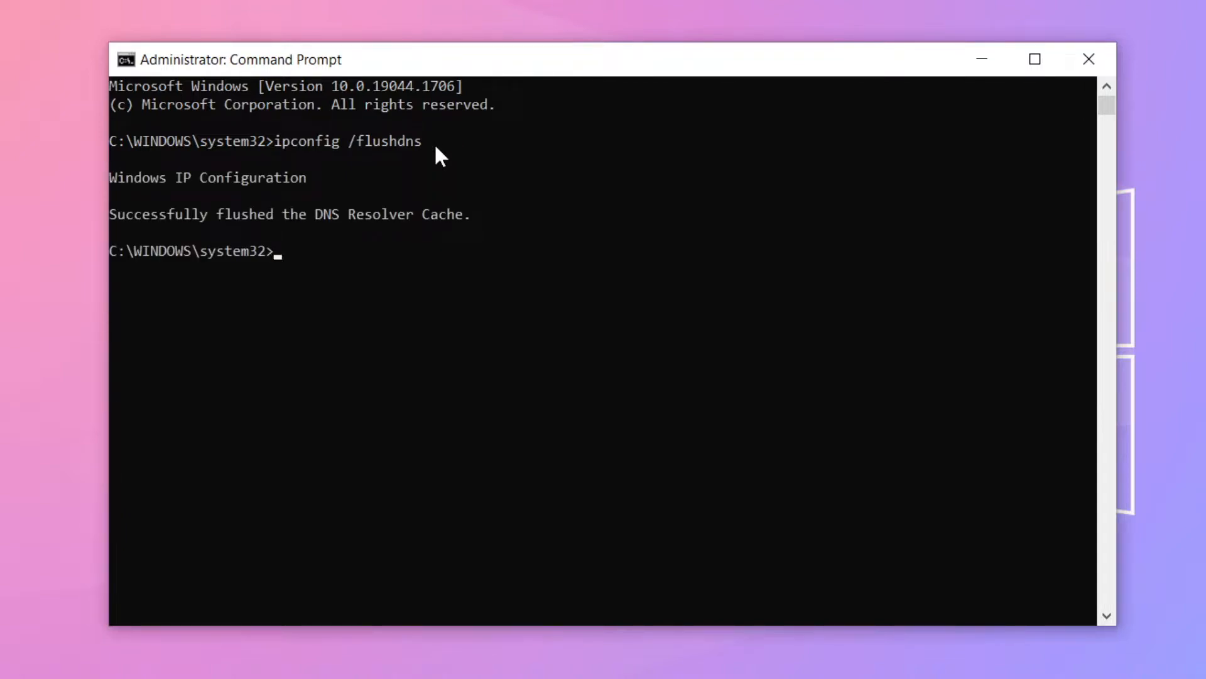
Reset the Winsock catalog with netsh winsock reset, then exit the console.
{"action": "type", "text": "nets"}
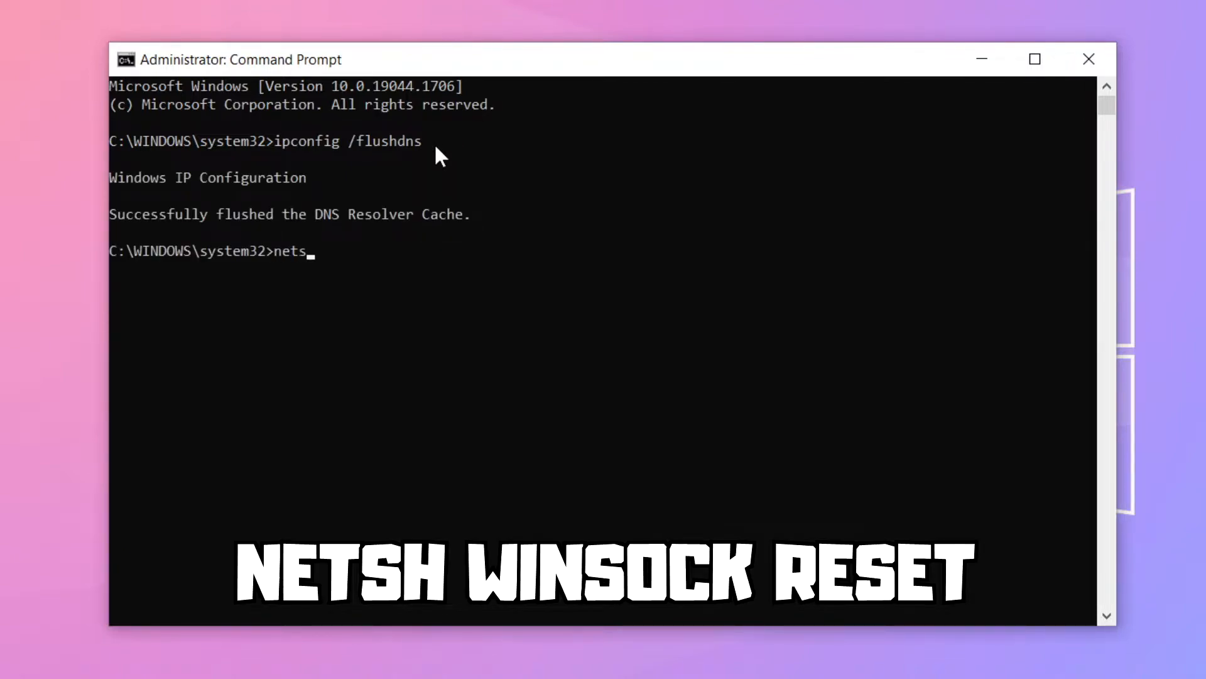
{"action": "type", "text": "h win"}
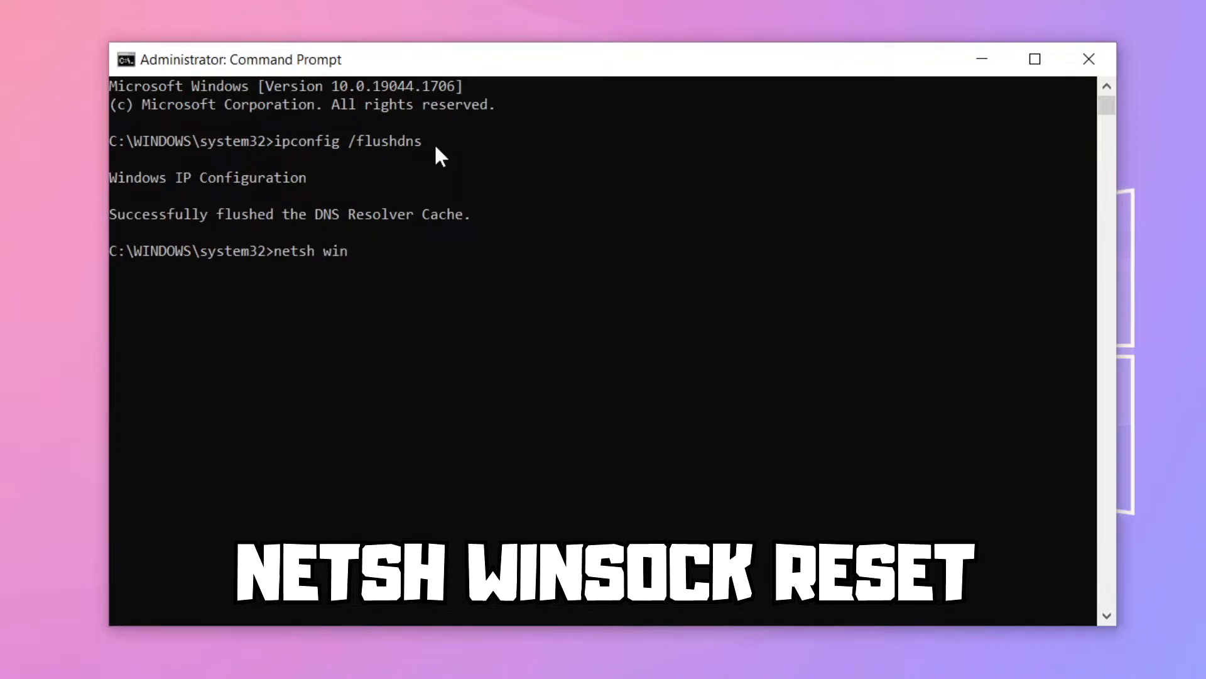
{"action": "type", "text": "sock res"}
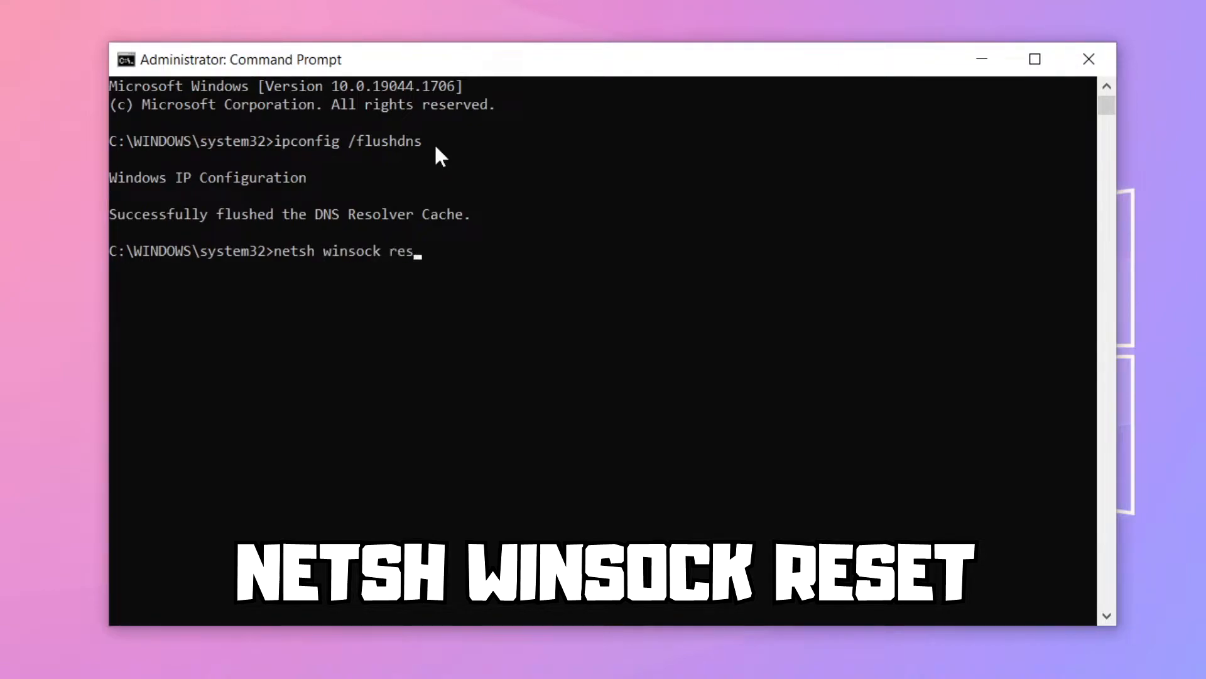
{"action": "type", "text": "et"}
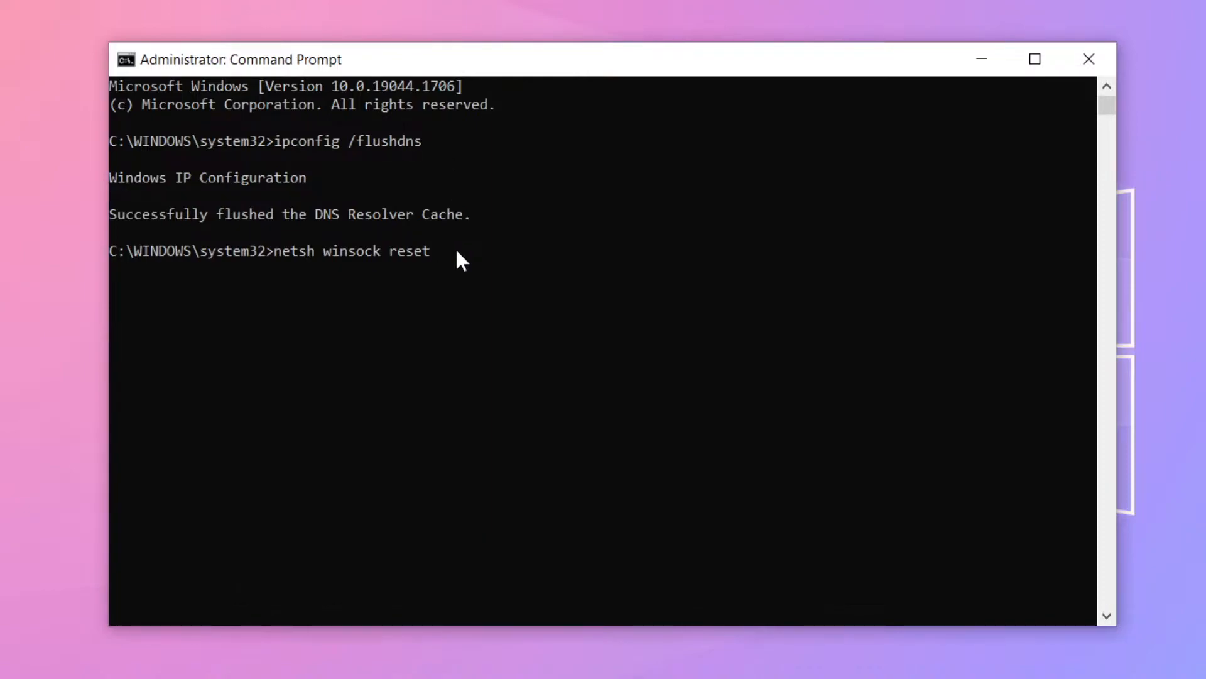
{"action": "key", "text": "Enter"}
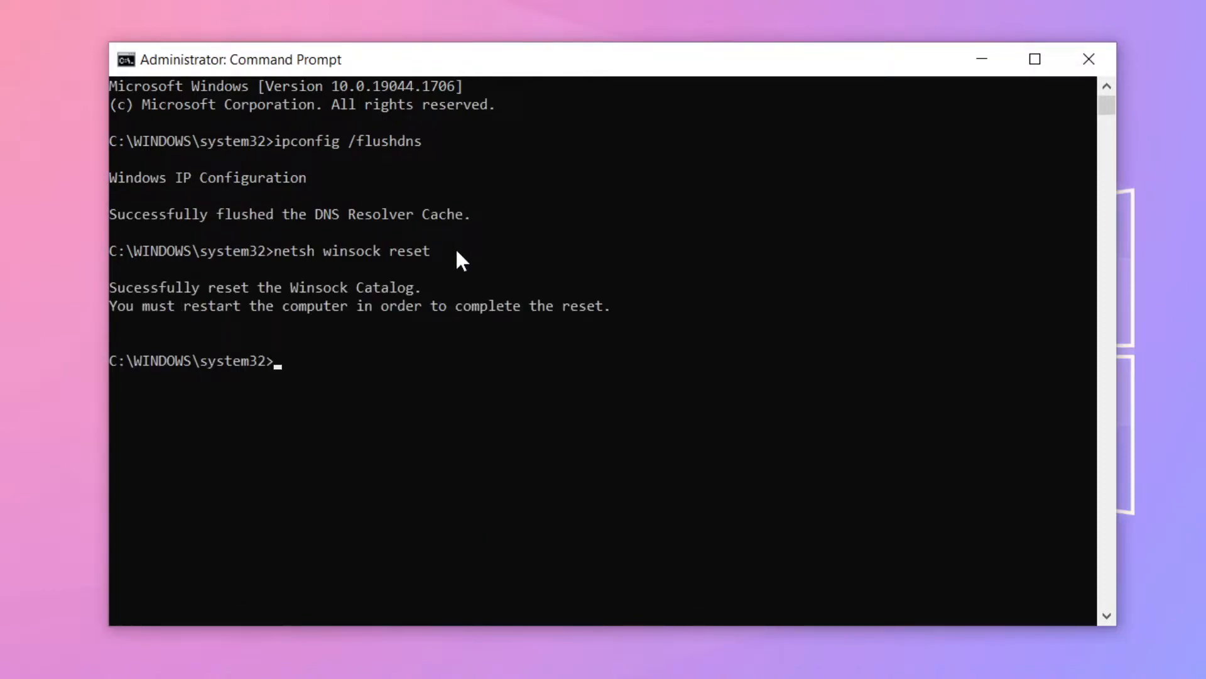
{"action": "type", "text": "e"}
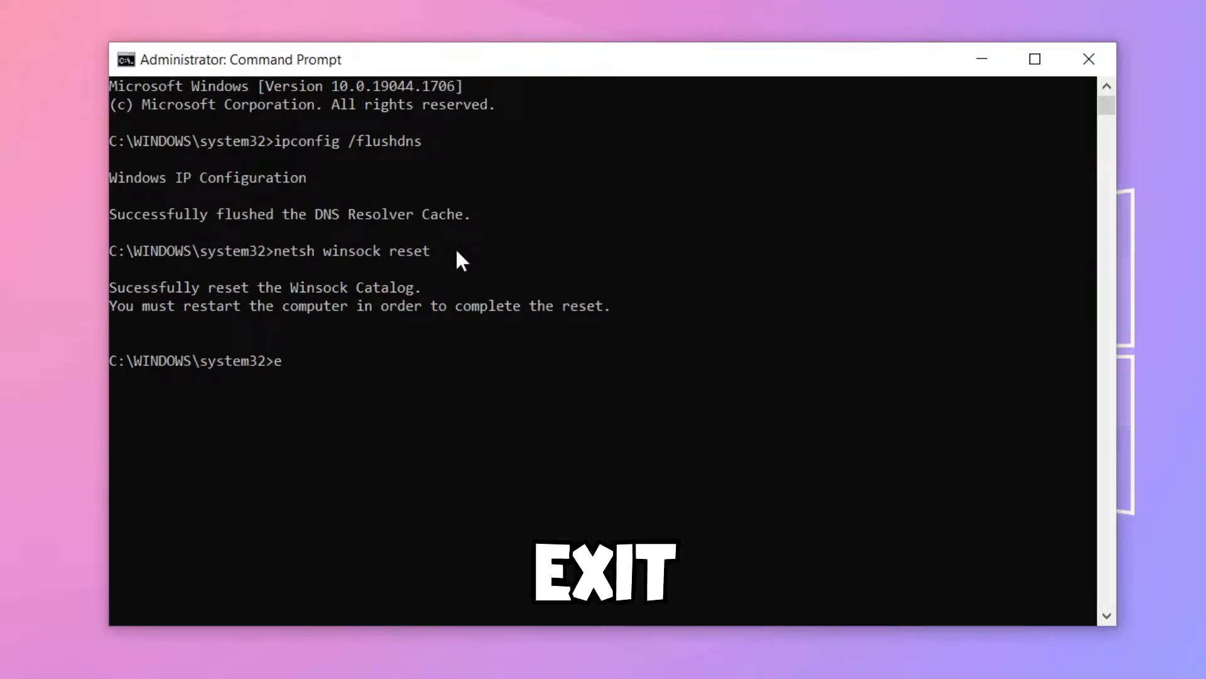
{"action": "type", "text": "xit"}
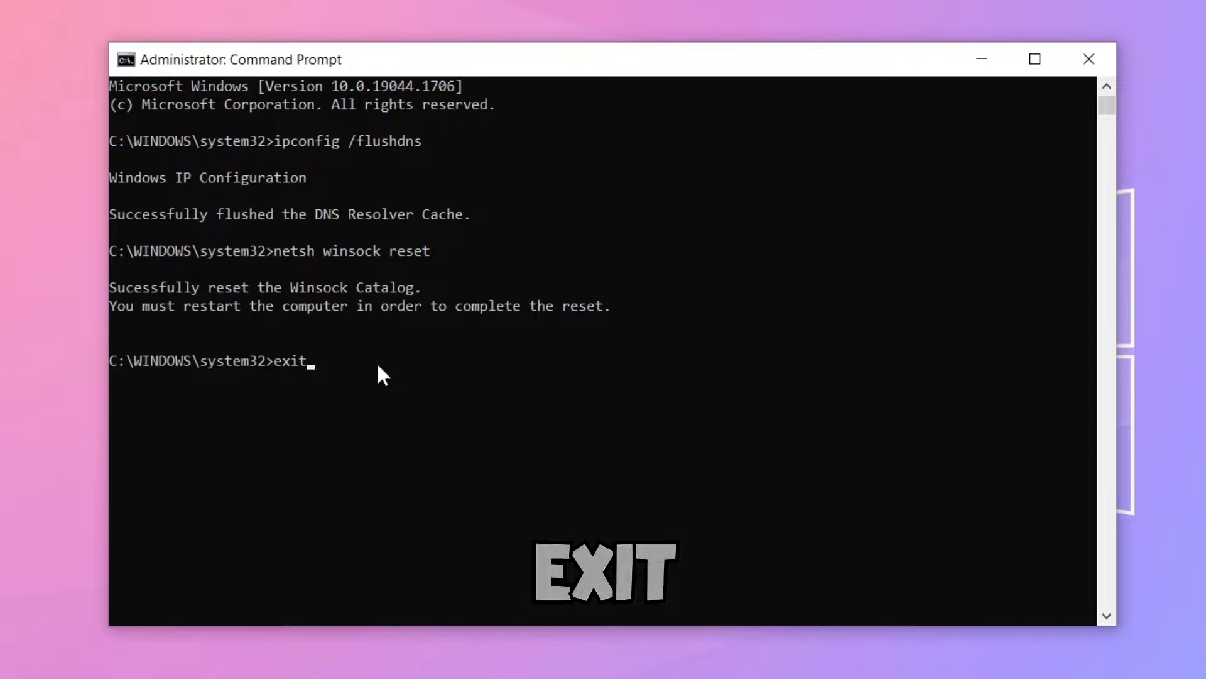
{"action": "key", "text": "Enter"}
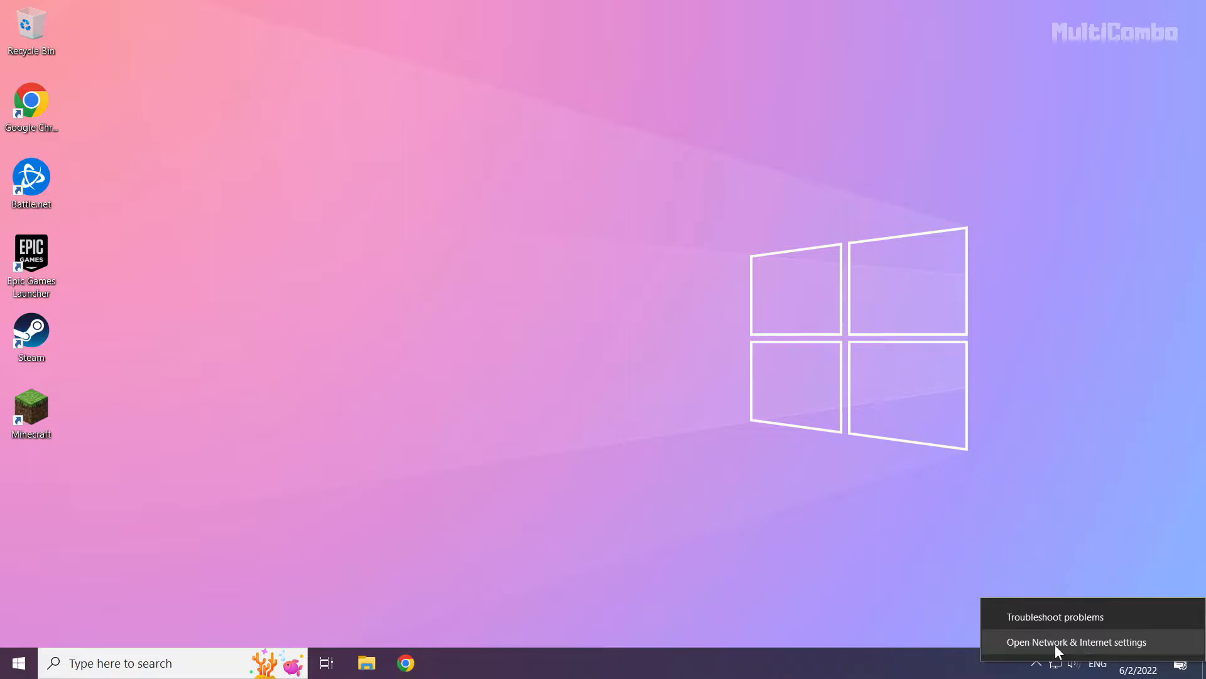
Go from the network tray icon's Network & Internet settings to the adapter list.
{"action": "left_click", "coordinate": [1076, 642]}
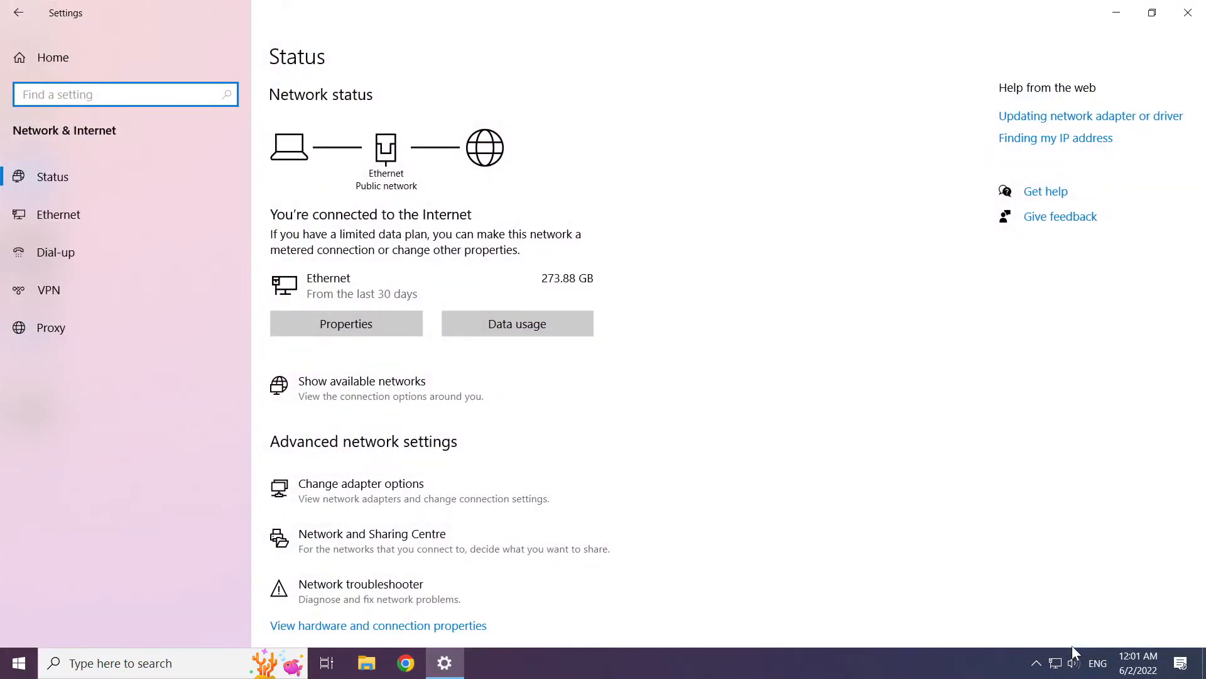
{"action": "mouse_move", "coordinate": [734, 547]}
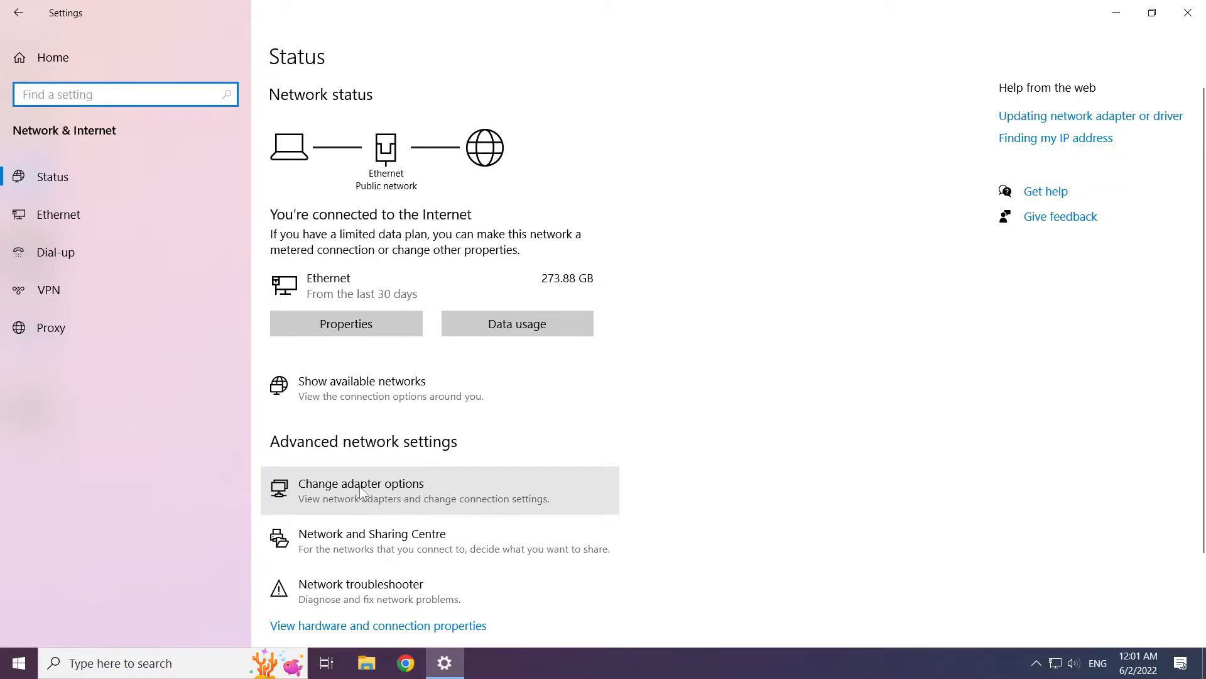
{"action": "left_click", "coordinate": [360, 483]}
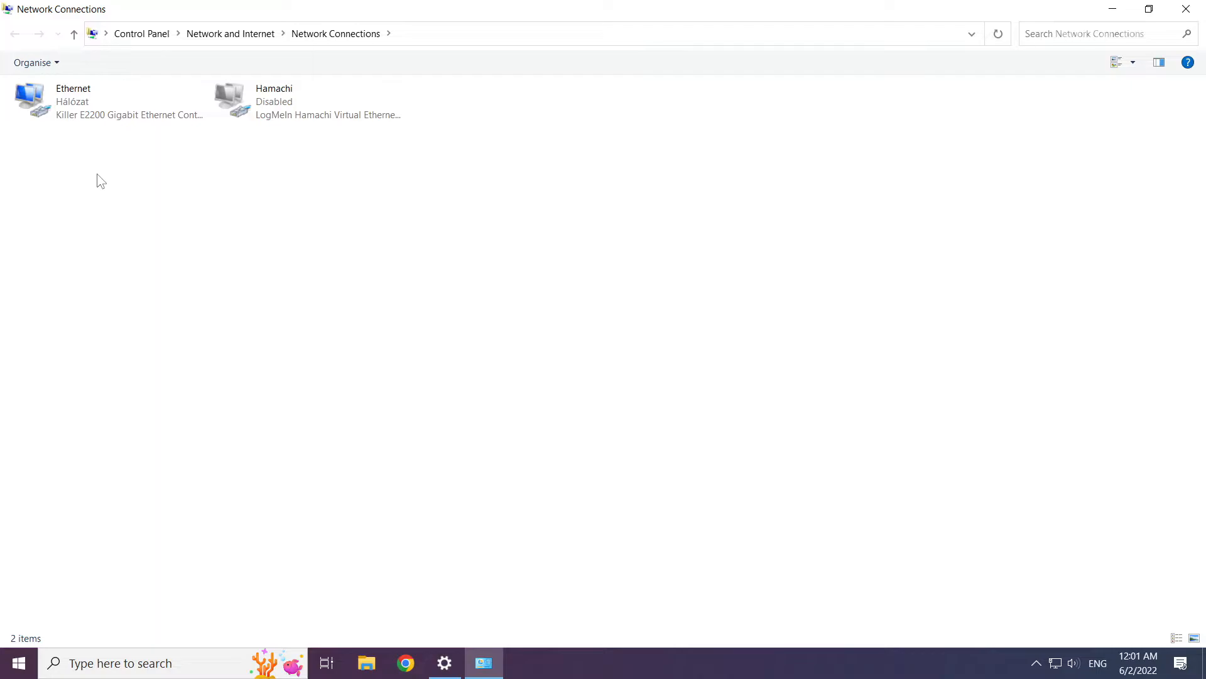
Open the Ethernet adapter's Internet Protocol Version 4 (TCP/IPv4) properties.
{"action": "left_click", "coordinate": [73, 100]}
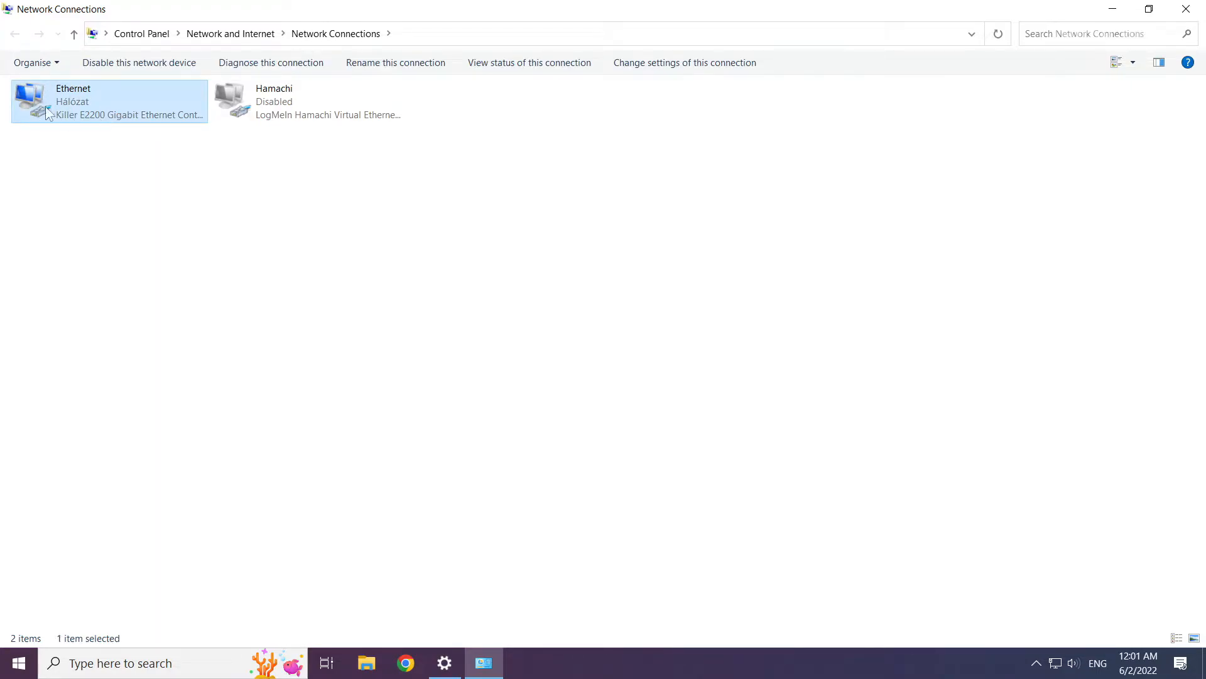
{"action": "right_click", "coordinate": [107, 104]}
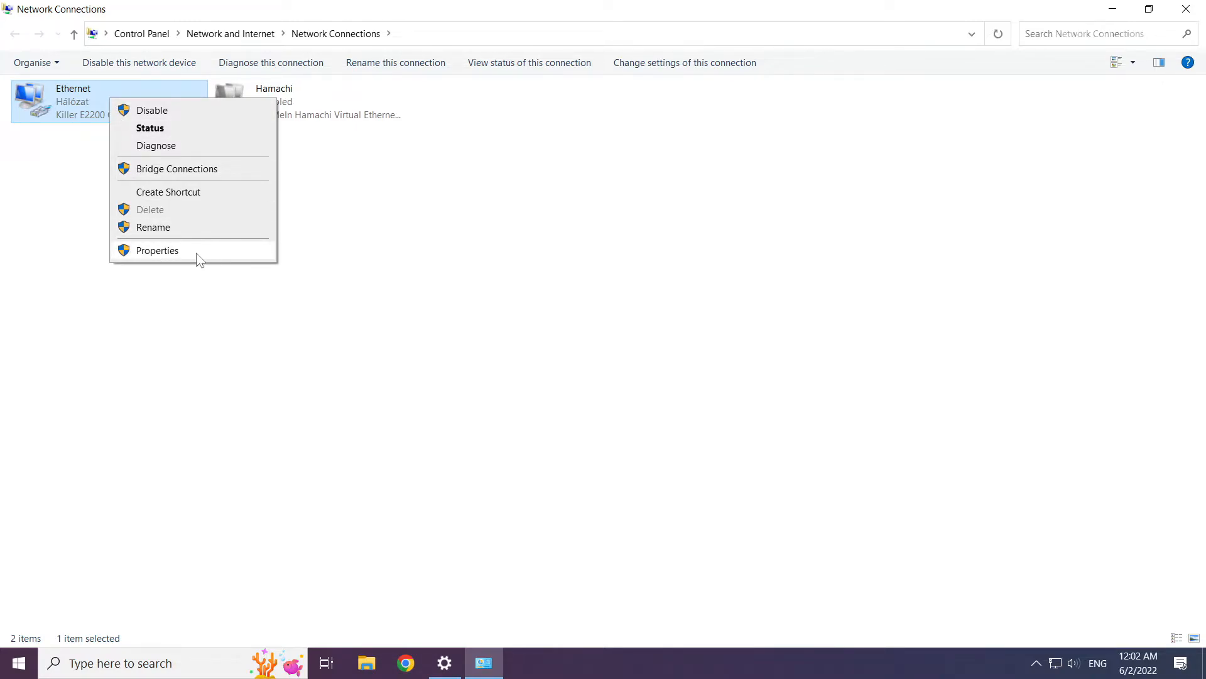
{"action": "left_click", "coordinate": [157, 250]}
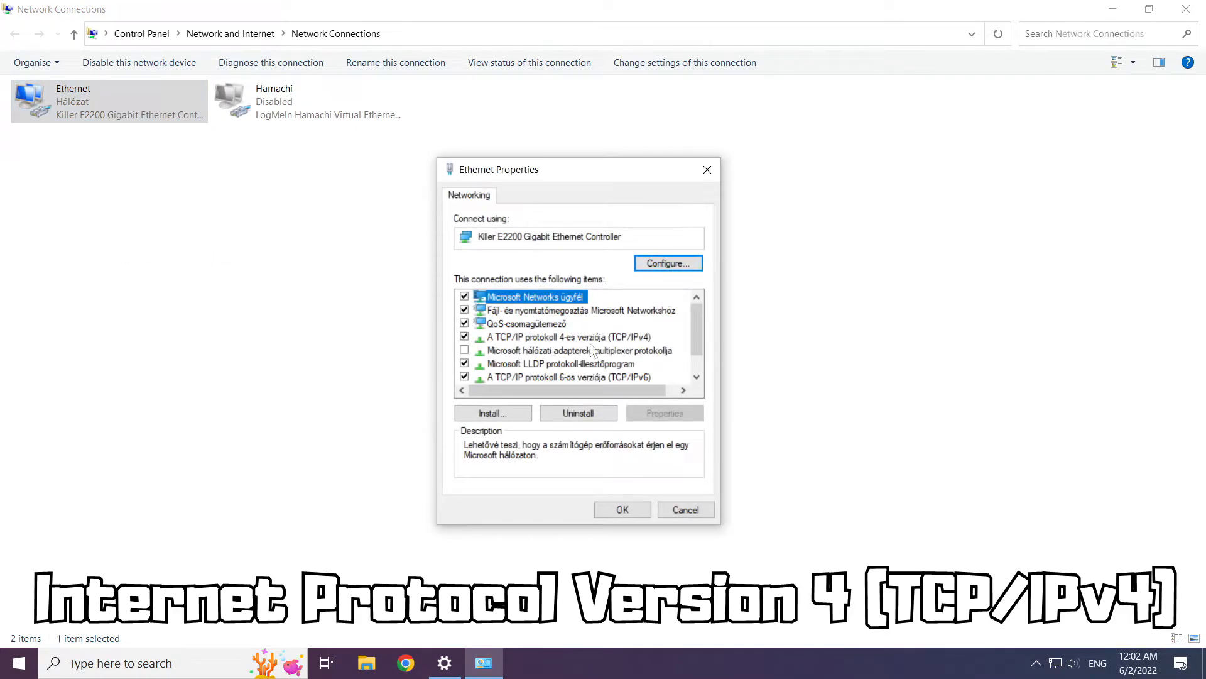
{"action": "left_click", "coordinate": [567, 336]}
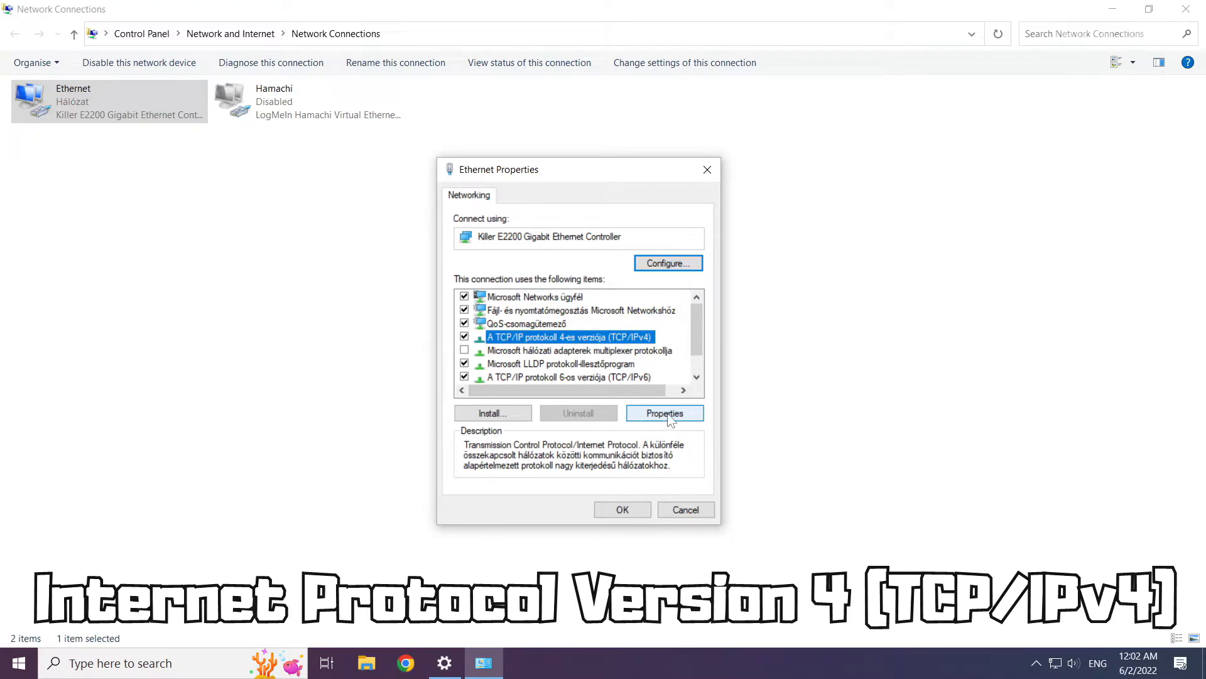
{"action": "left_click", "coordinate": [664, 412]}
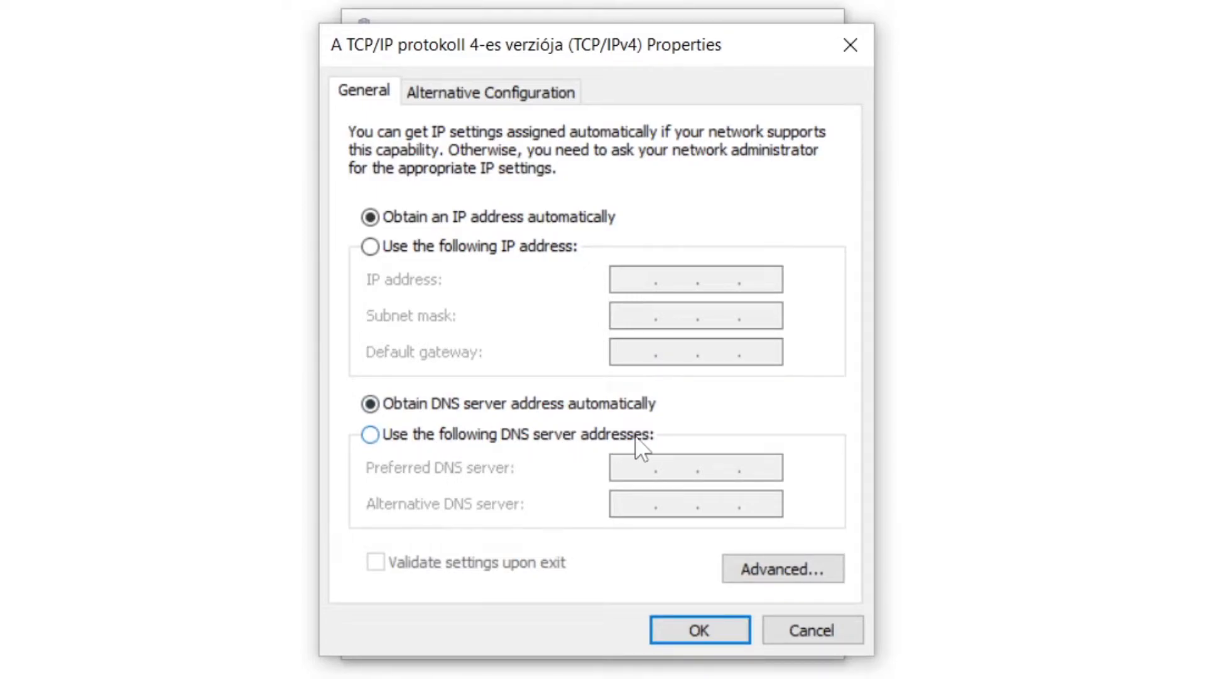
Use manual DNS servers 8.8.8.8 and 8.8.4.4 for Ethernet IPv4 and confirm with OK.
{"action": "left_click", "coordinate": [370, 434]}
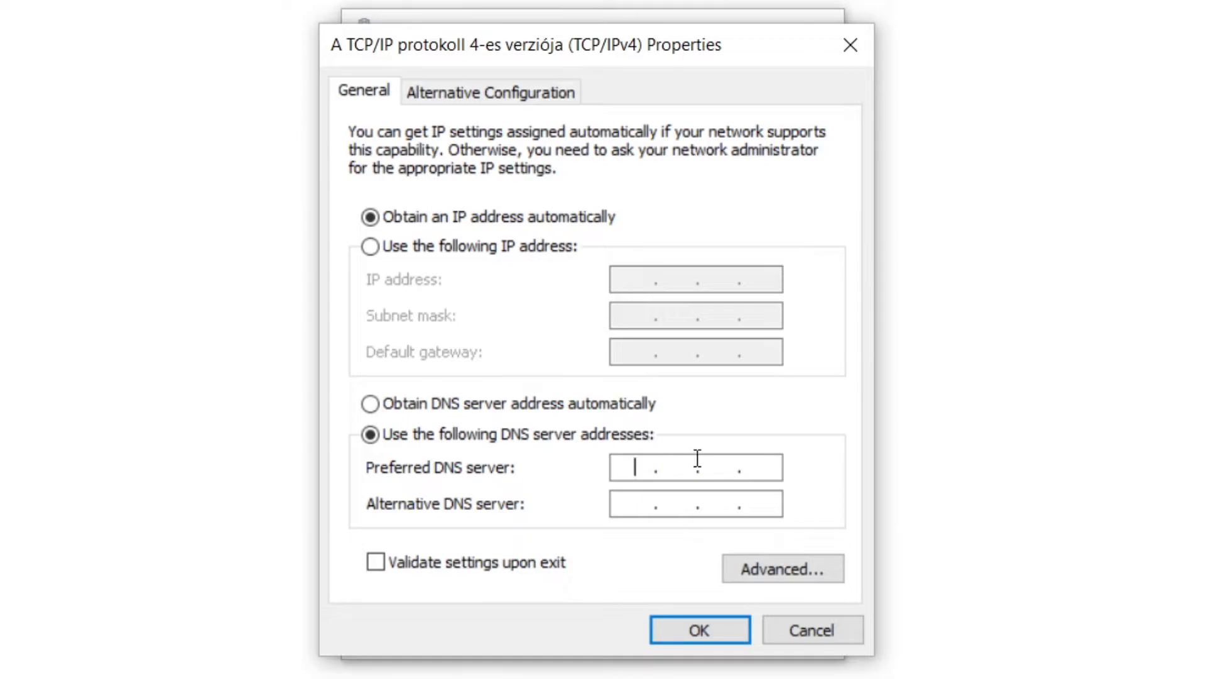
{"action": "mouse_move", "coordinate": [796, 479]}
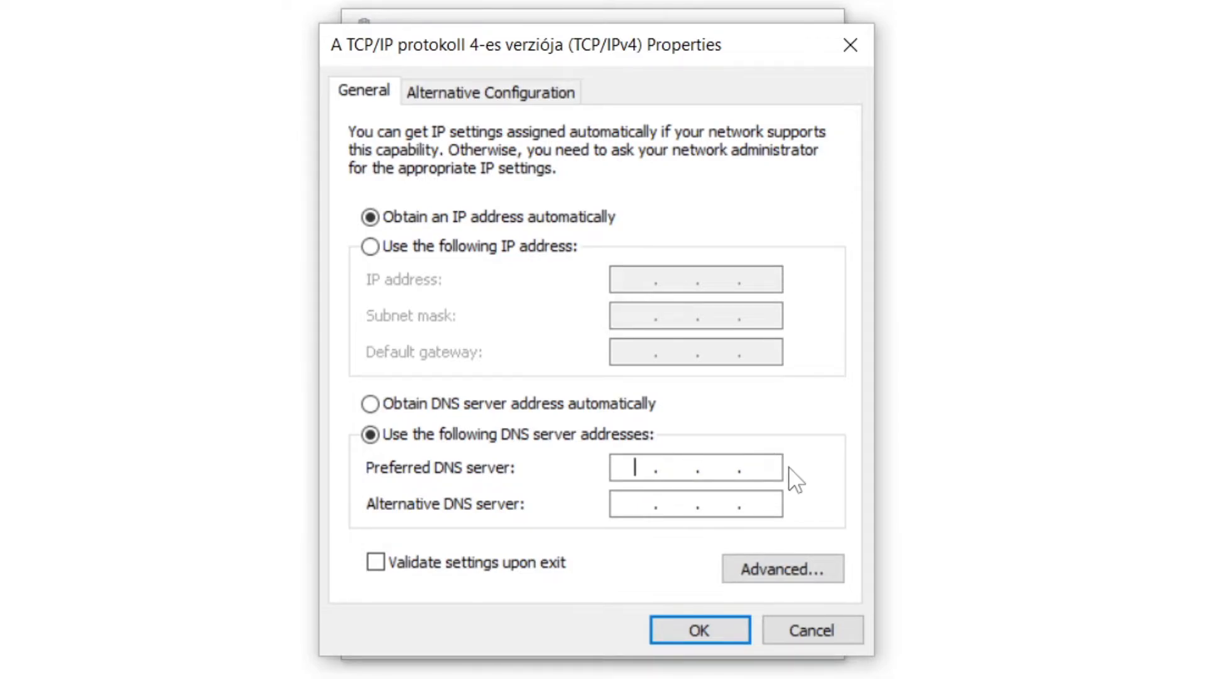
{"action": "type", "text": "8.8.8."}
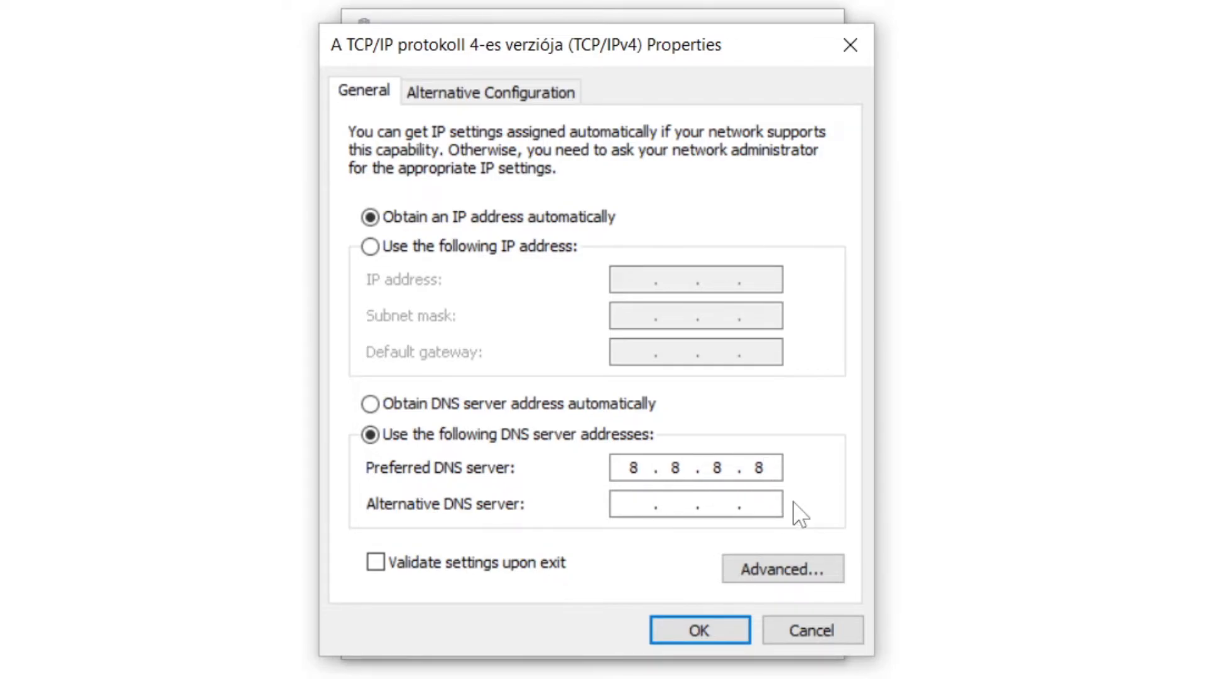
{"action": "type", "text": "8.8.."}
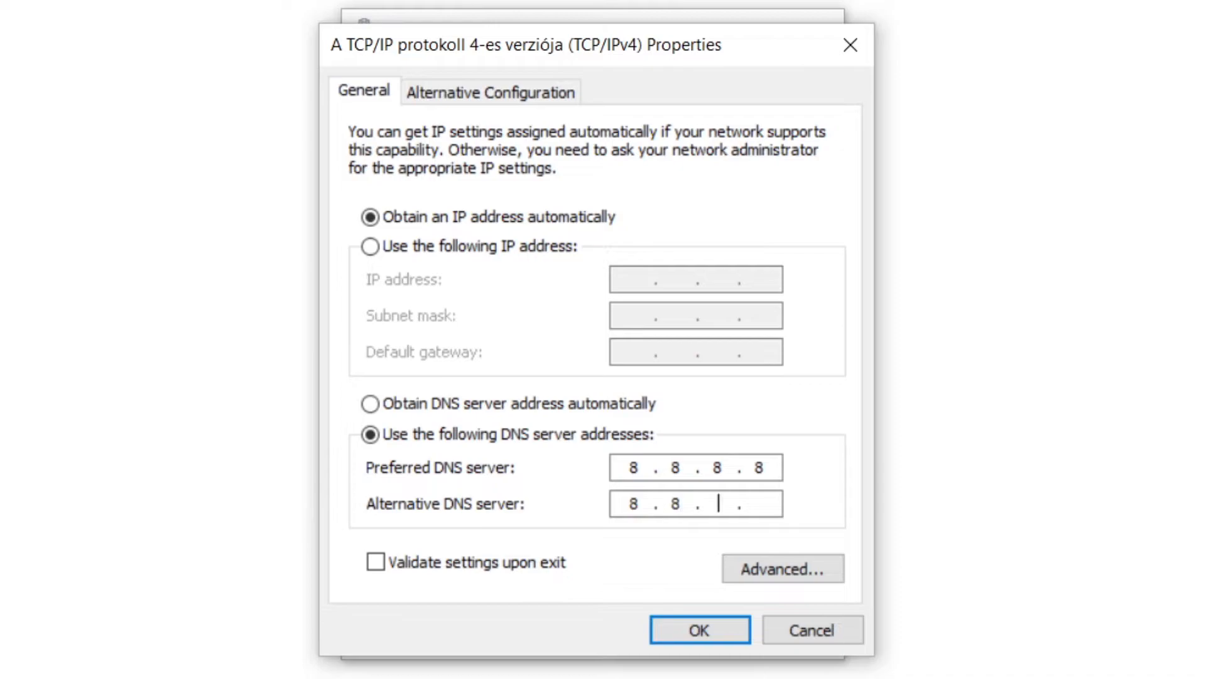
{"action": "type", "text": "4.4"}
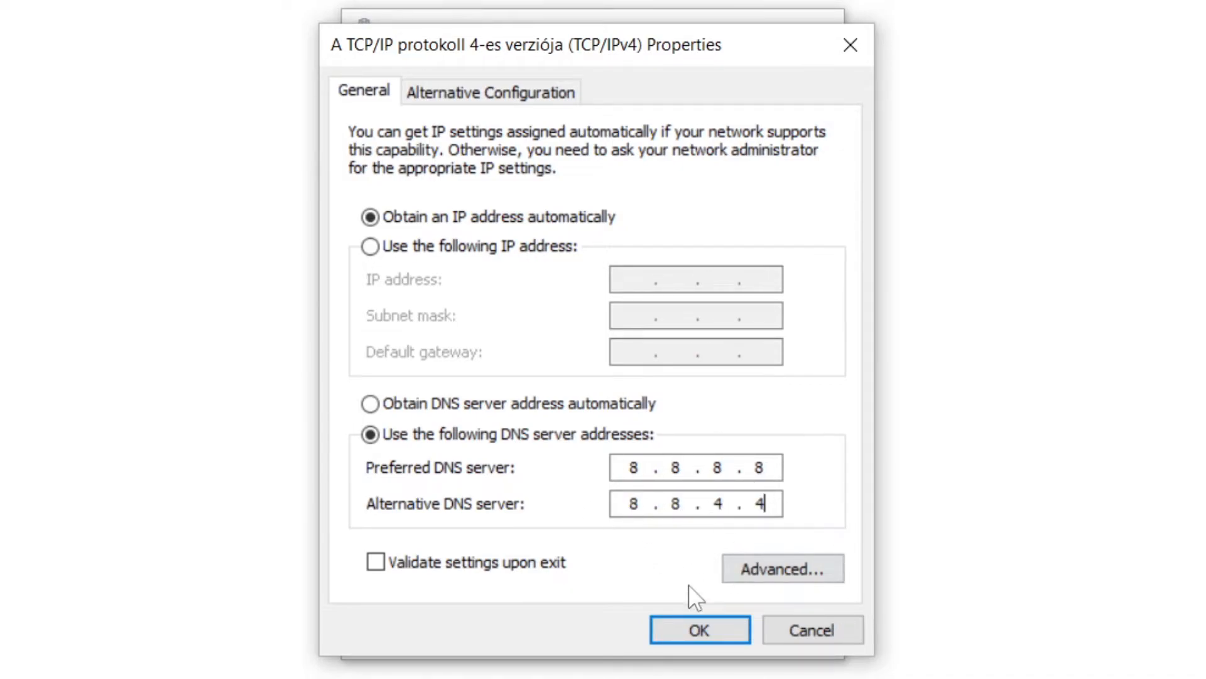
{"action": "left_click", "coordinate": [699, 630]}
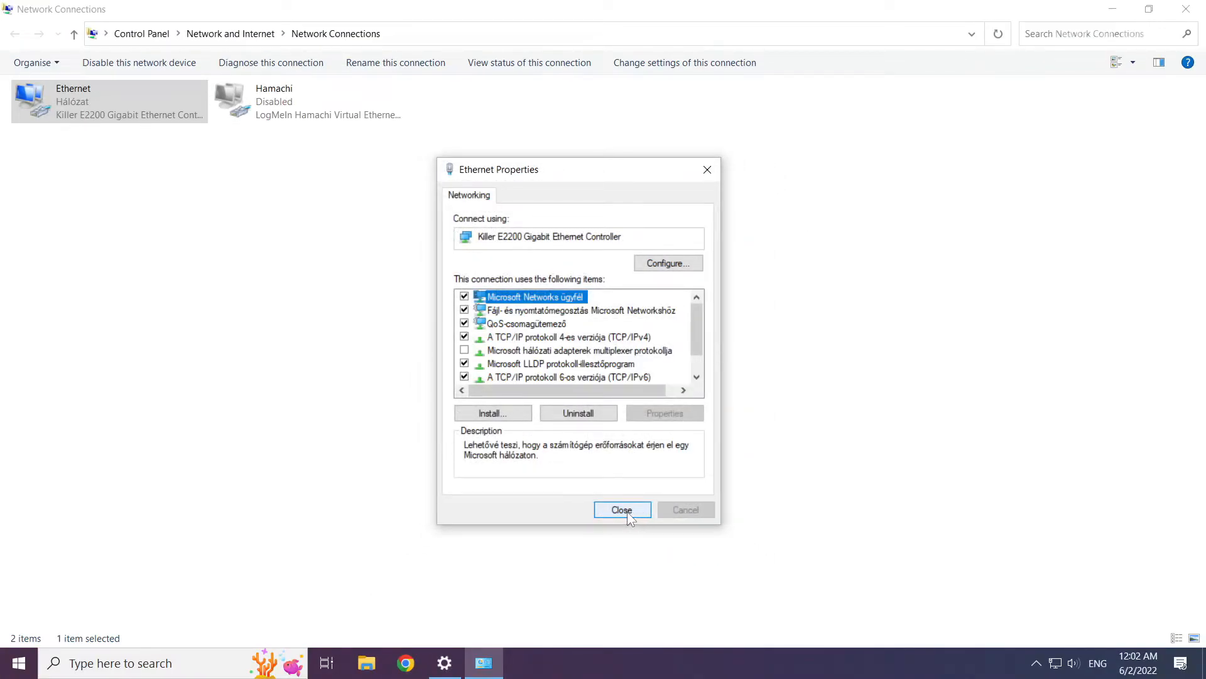
Close the Ethernet Properties dialog and the Network Connections window.
{"action": "left_click", "coordinate": [621, 510]}
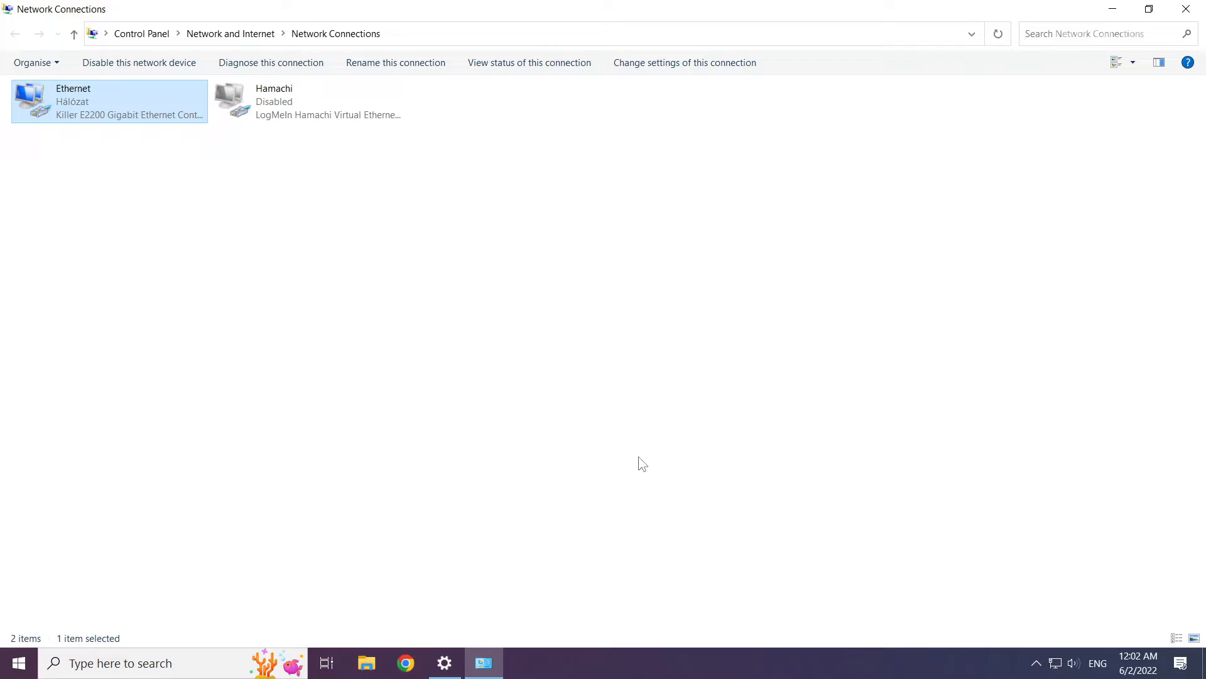
{"action": "mouse_move", "coordinate": [1187, 8]}
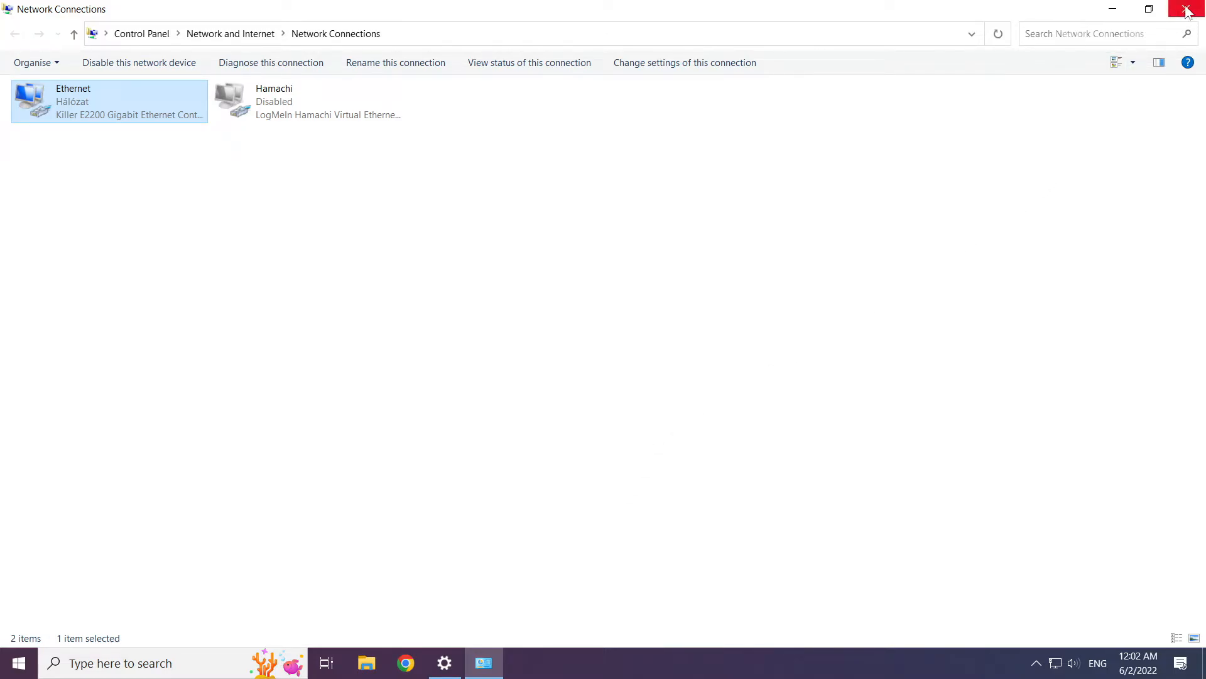
{"action": "mouse_move", "coordinate": [1187, 10]}
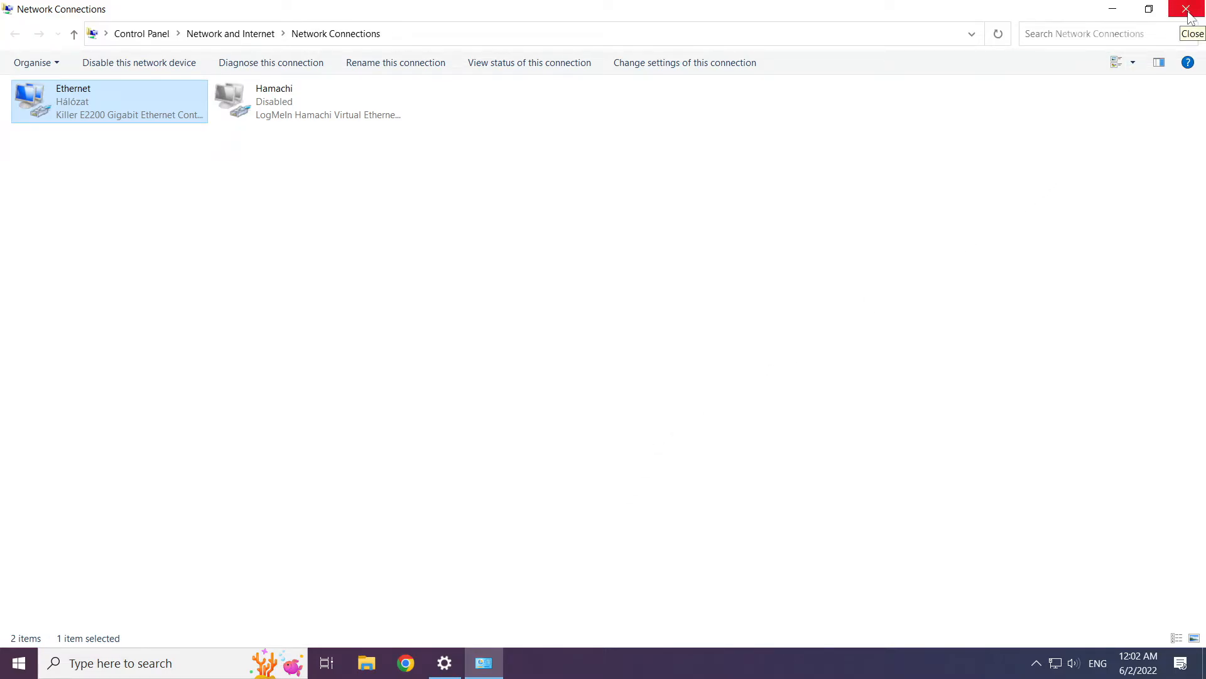
{"action": "left_click", "coordinate": [1194, 8]}
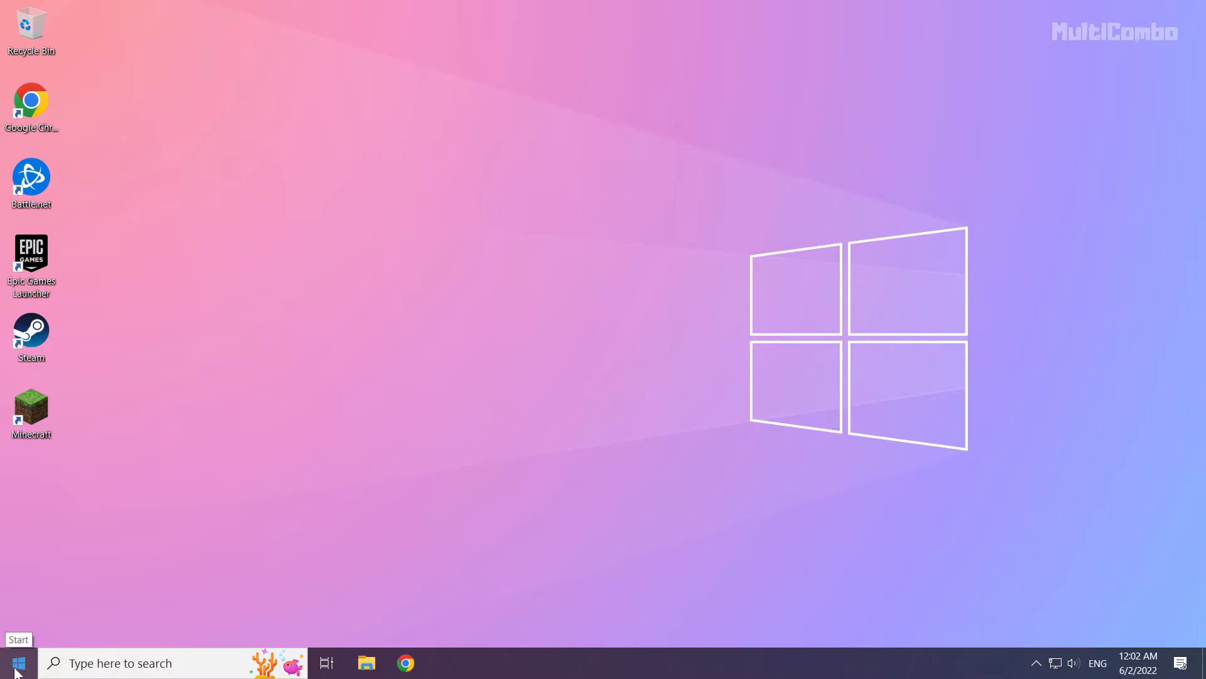
{"action": "left_click", "coordinate": [17, 662]}
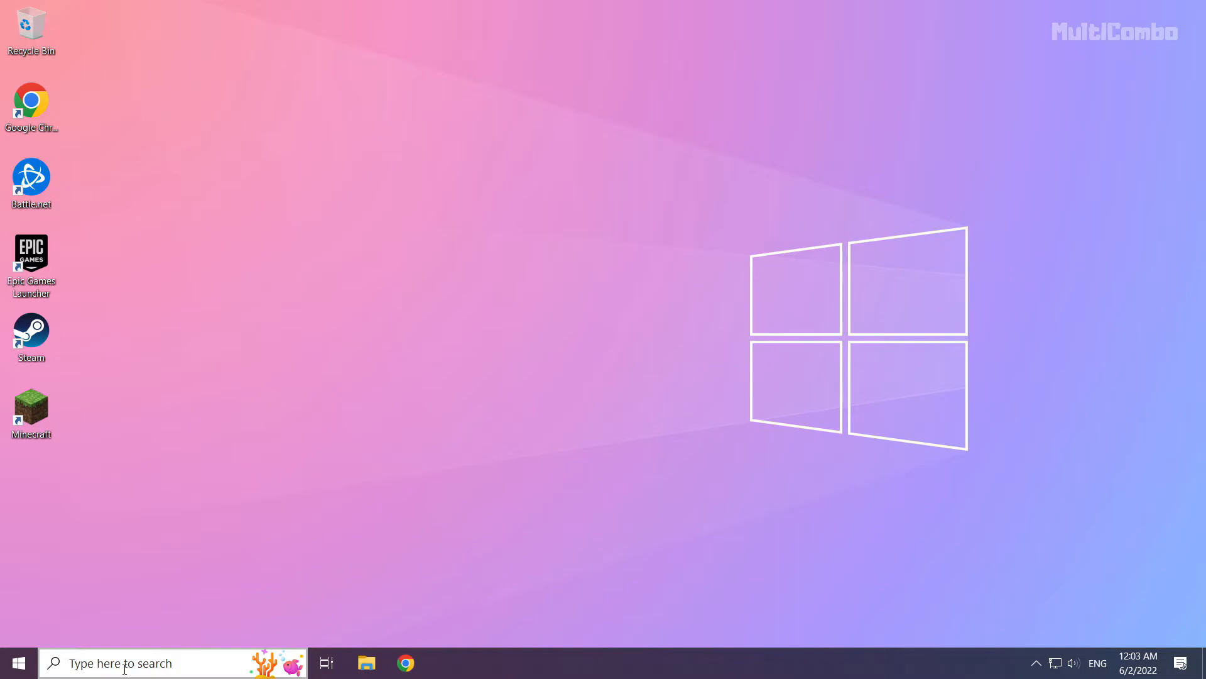
Search Windows for the Network reset setting.
{"action": "left_click", "coordinate": [123, 662]}
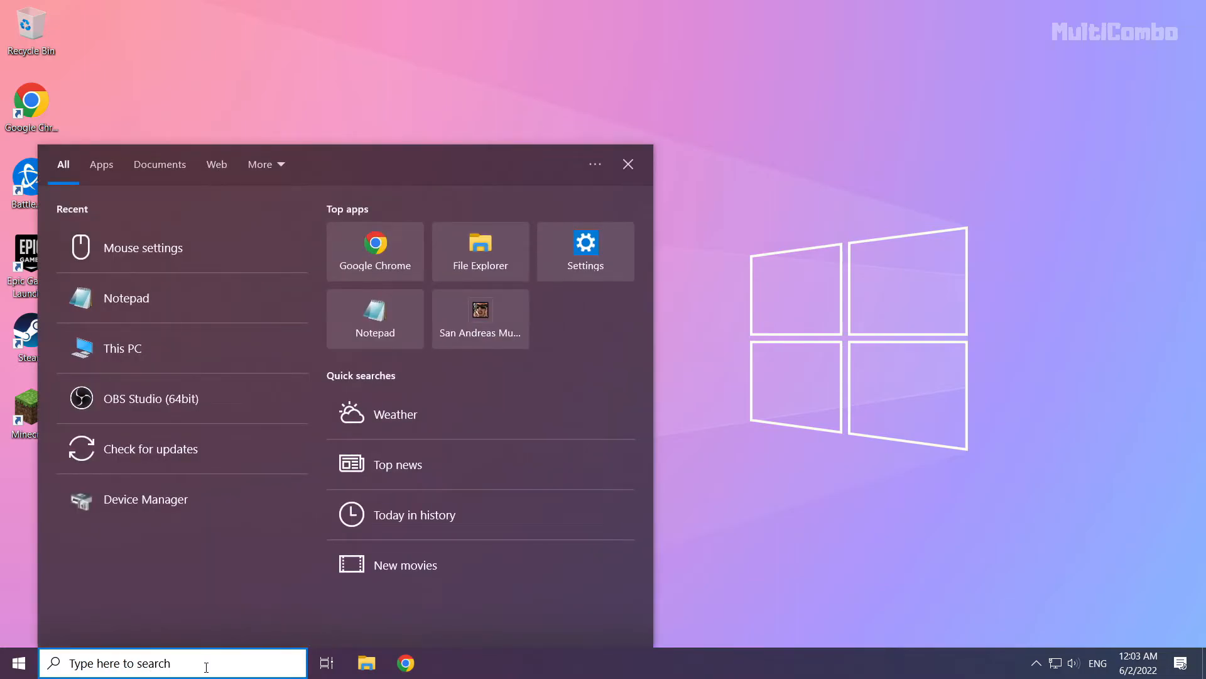
{"action": "type", "text": "netowrk reset"}
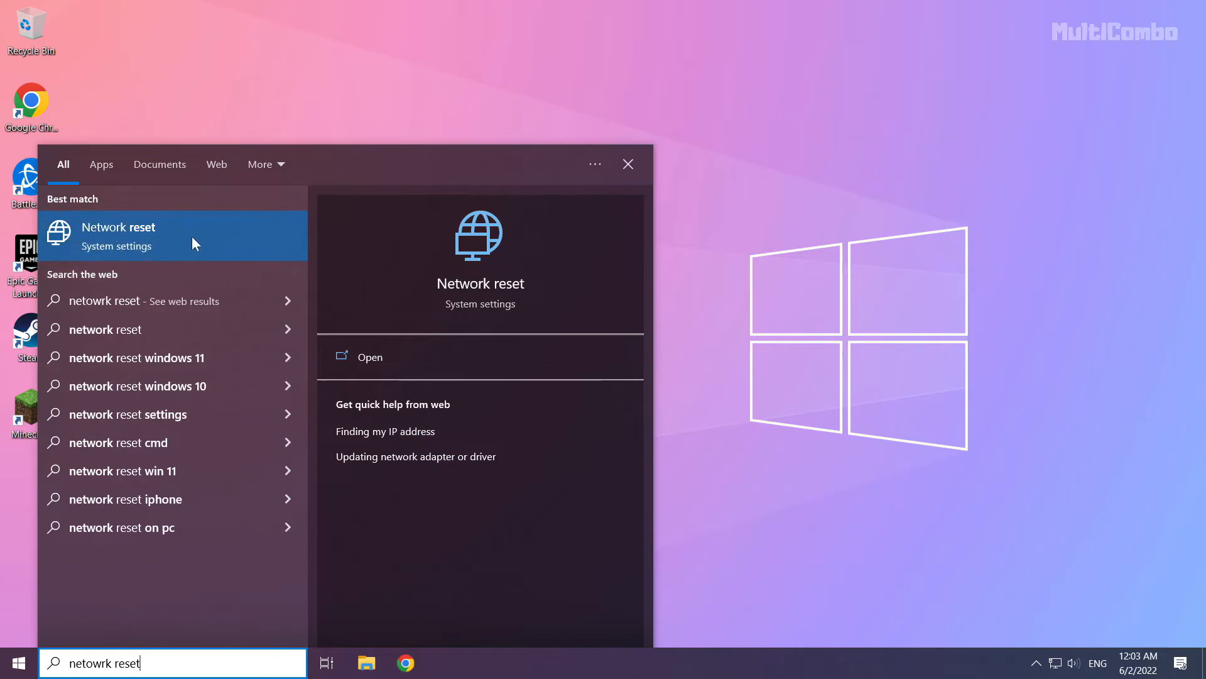
{"action": "mouse_move", "coordinate": [208, 245]}
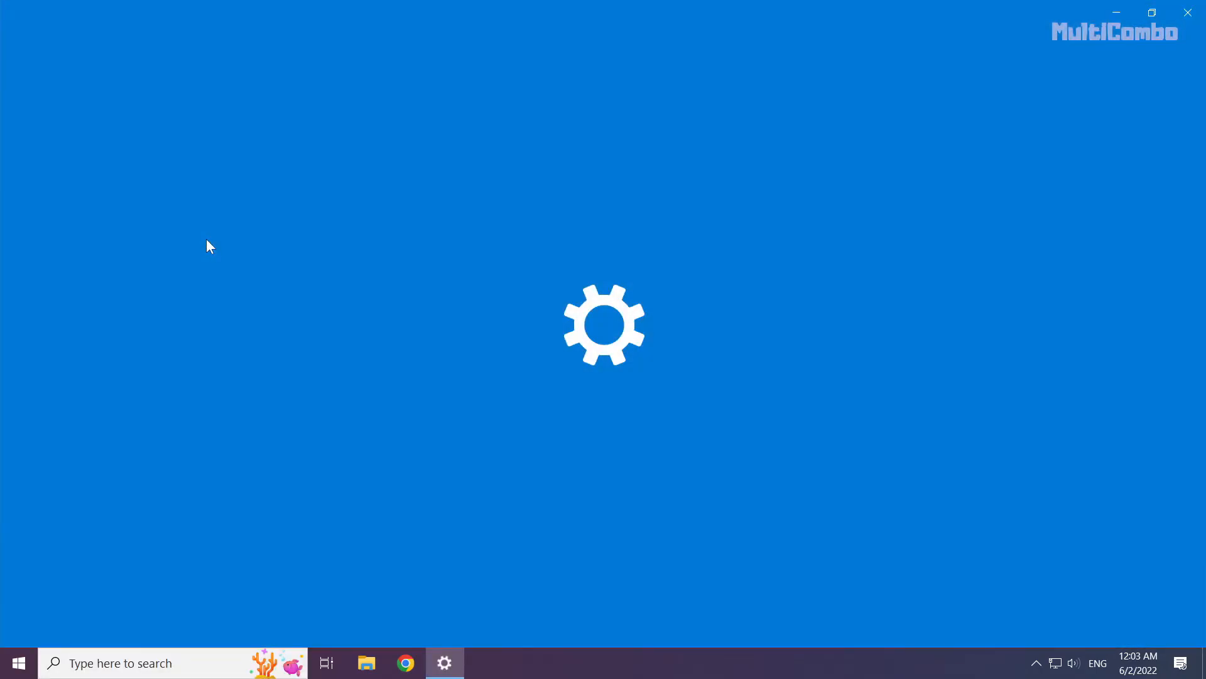
{"action": "mouse_move", "coordinate": [331, 286]}
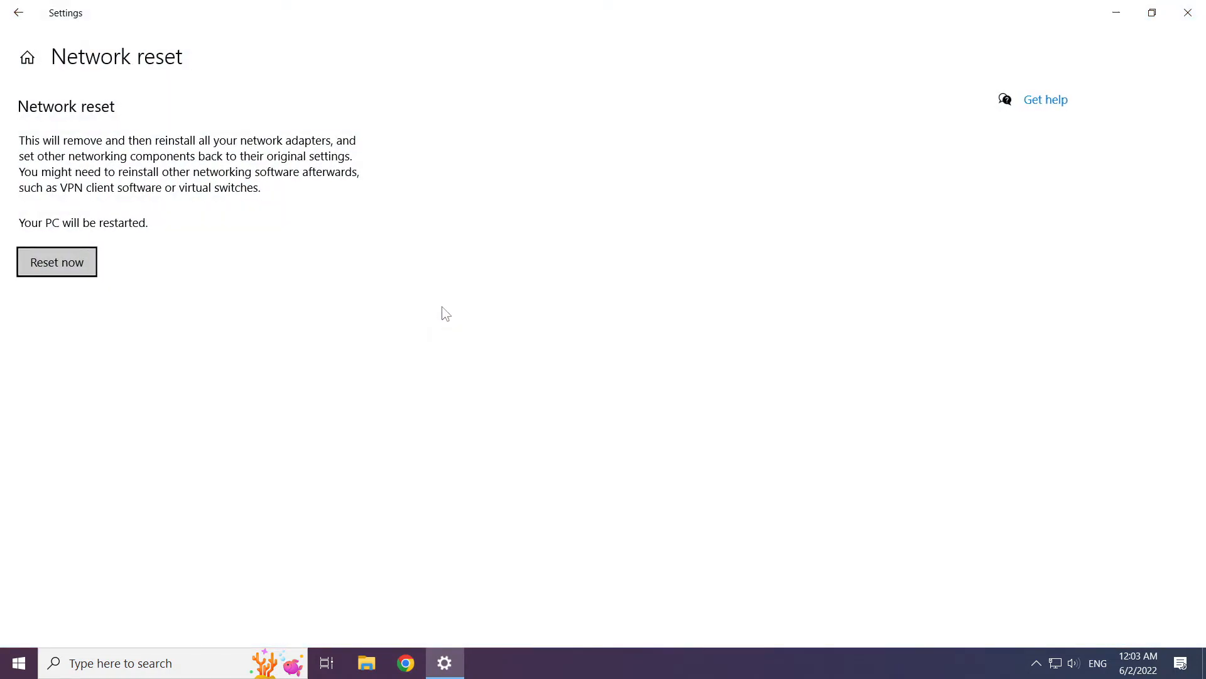
{"action": "mouse_move", "coordinate": [49, 127]}
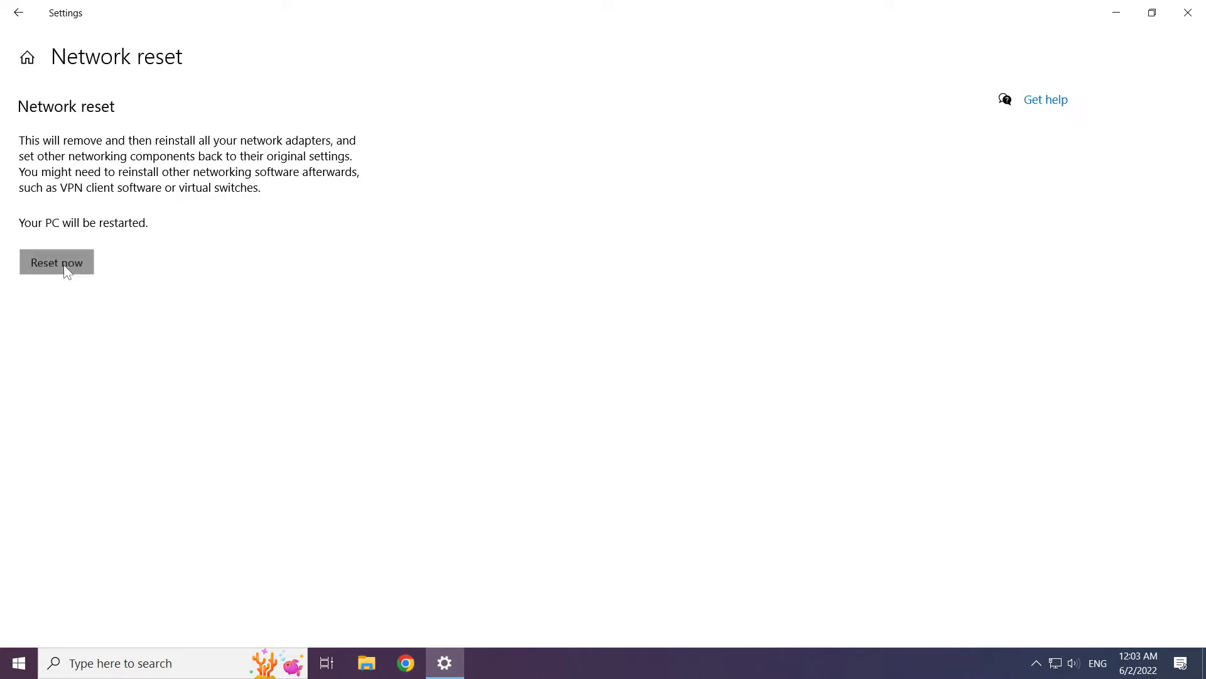
Confirm Reset now and Yes, dismiss the sign-out notice, and close Settings.
{"action": "left_click", "coordinate": [56, 262]}
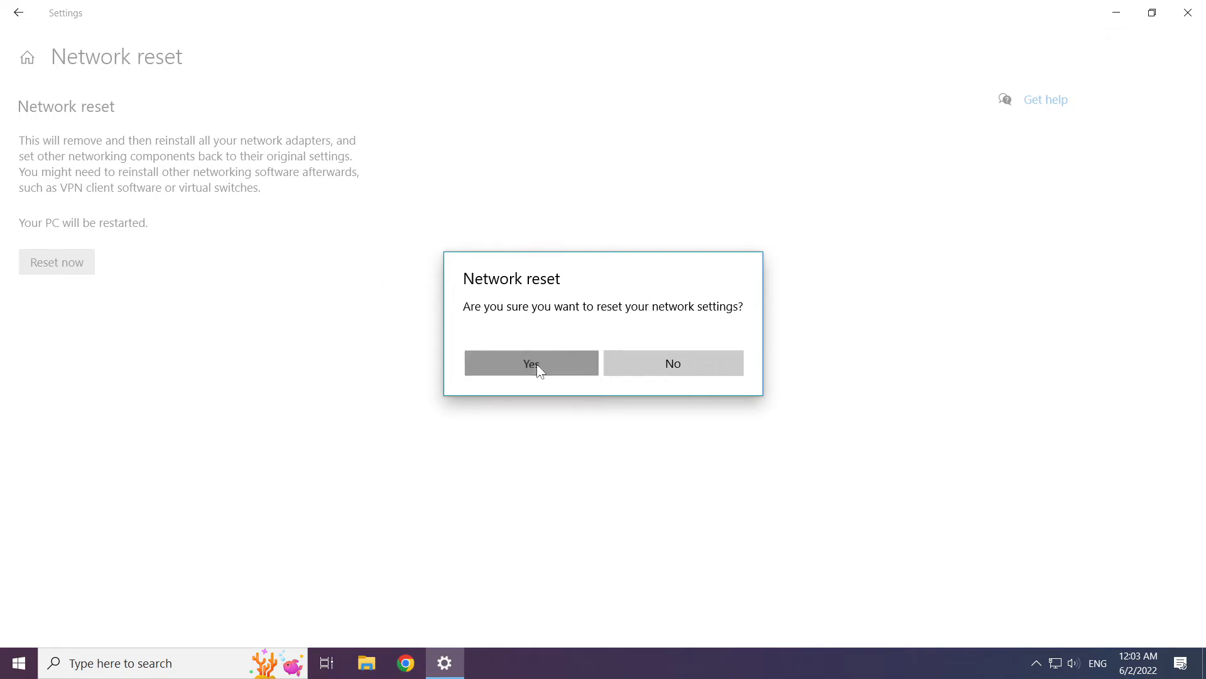
{"action": "left_click", "coordinate": [531, 363]}
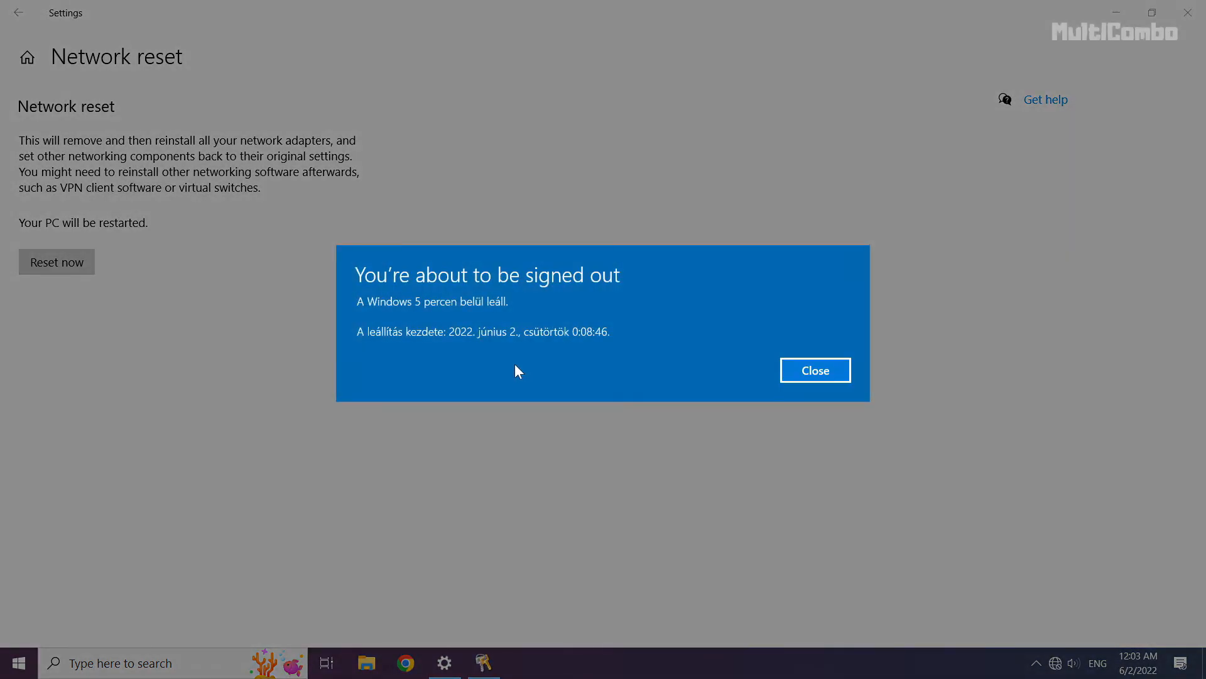
{"action": "mouse_move", "coordinate": [816, 370]}
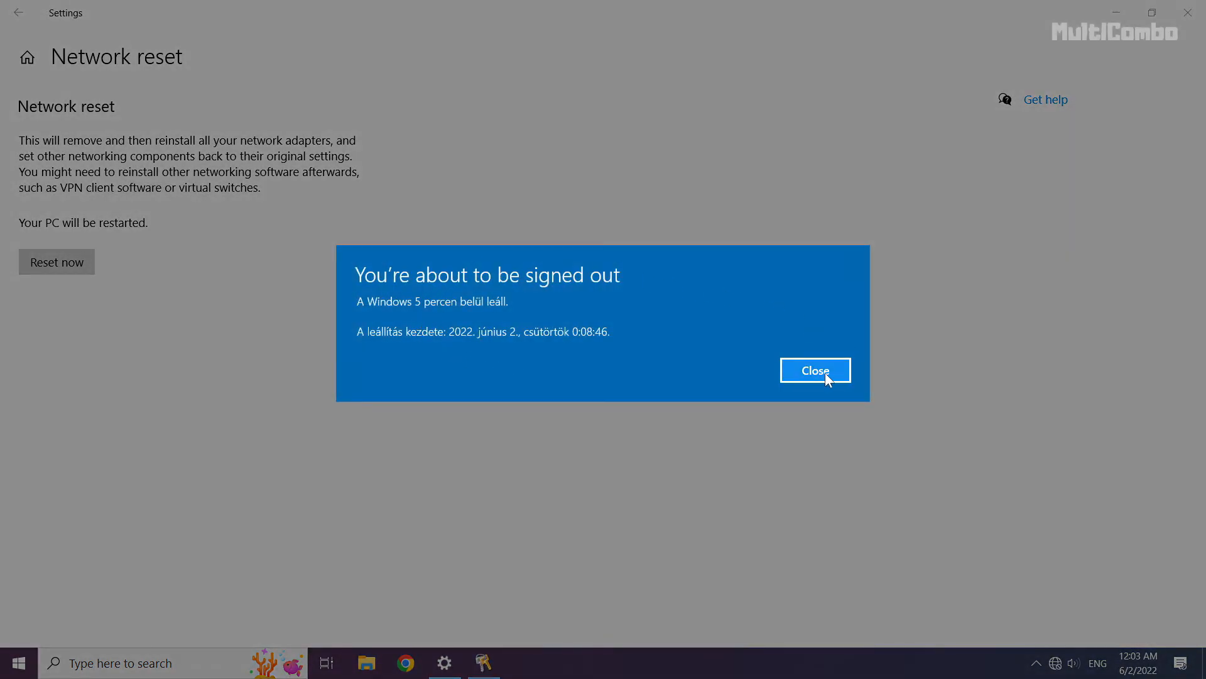
{"action": "left_click", "coordinate": [815, 370]}
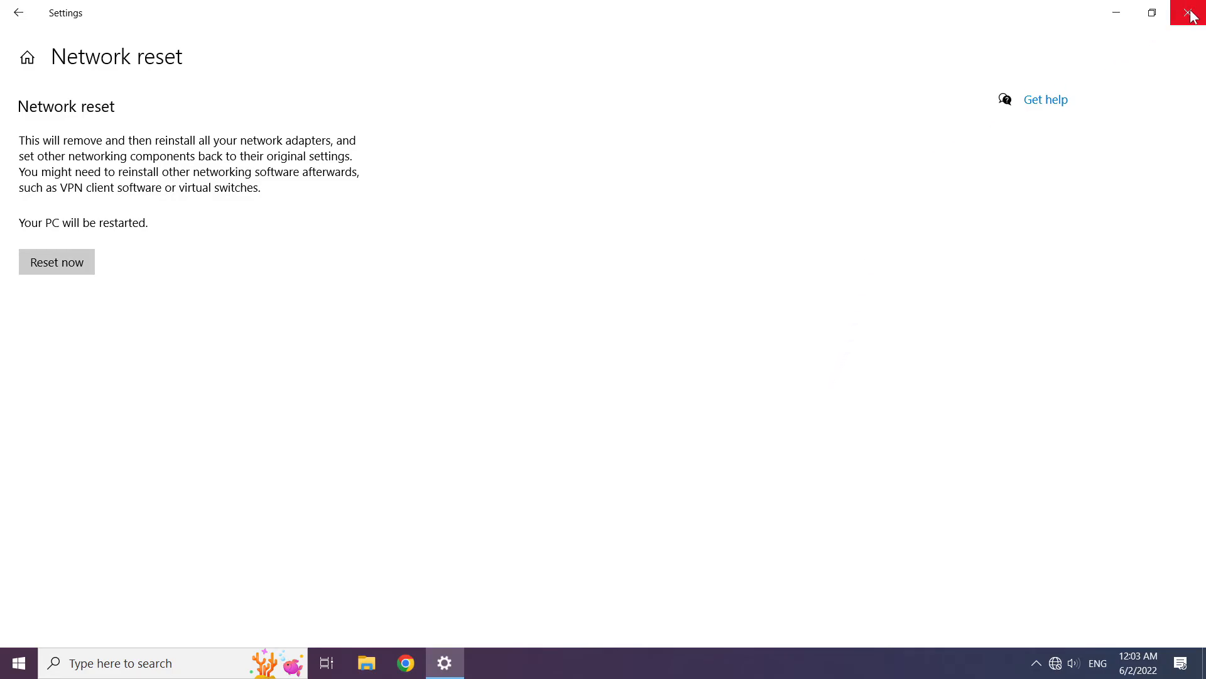
{"action": "left_click", "coordinate": [1191, 14]}
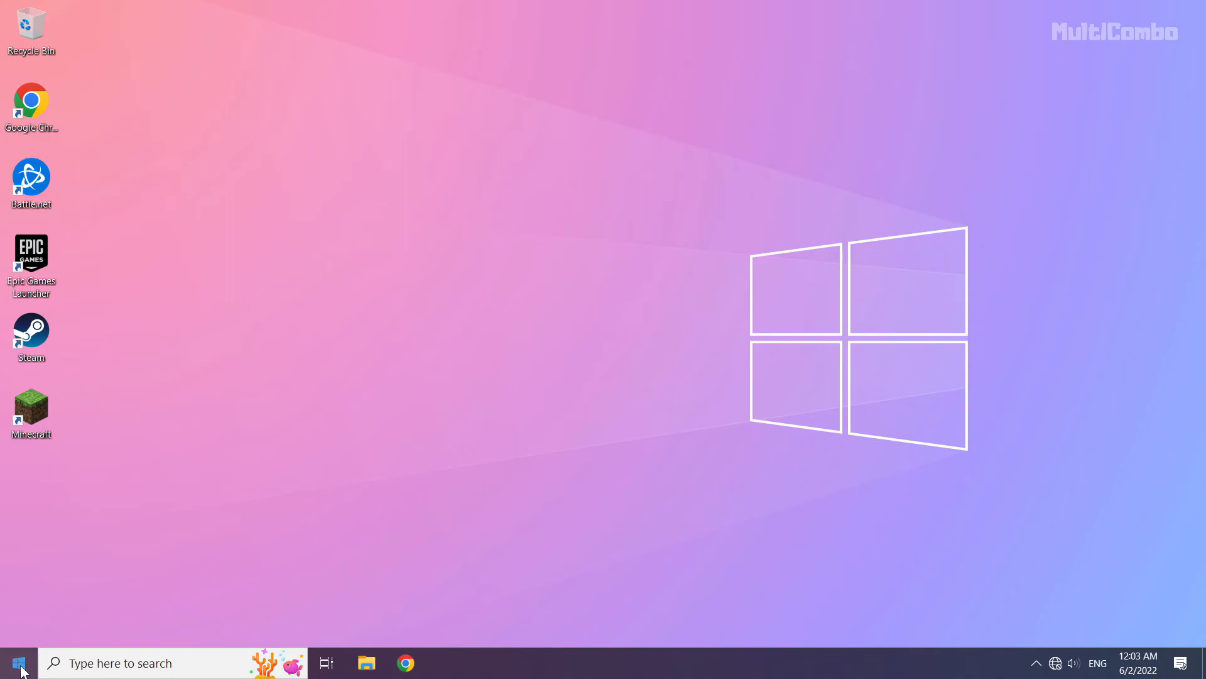
Bring up the Start menu's power options to restart the PC.
{"action": "left_click", "coordinate": [17, 662]}
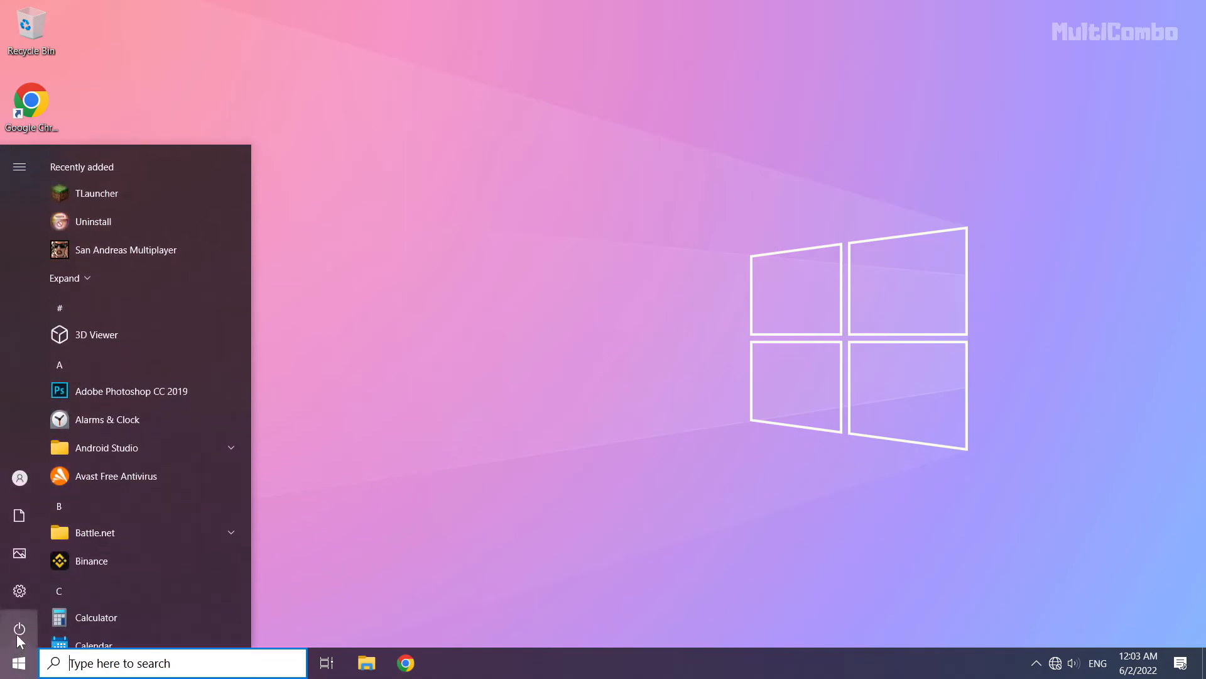
{"action": "left_click", "coordinate": [18, 628]}
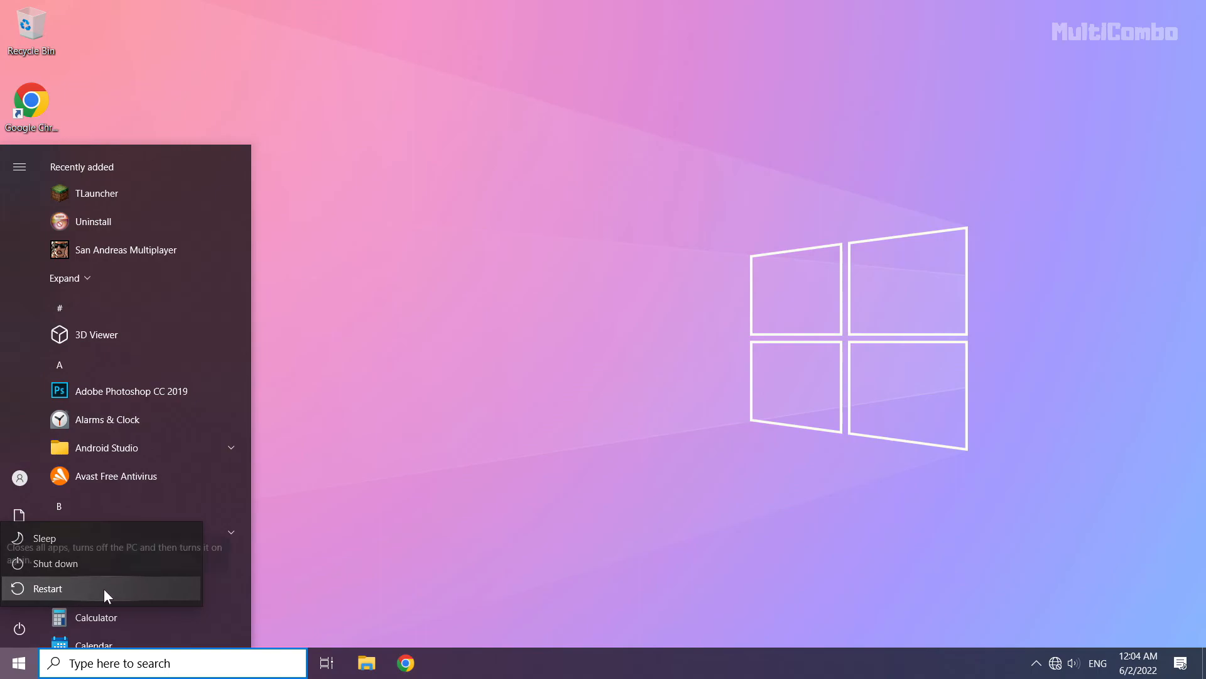
{"action": "mouse_move", "coordinate": [106, 597]}
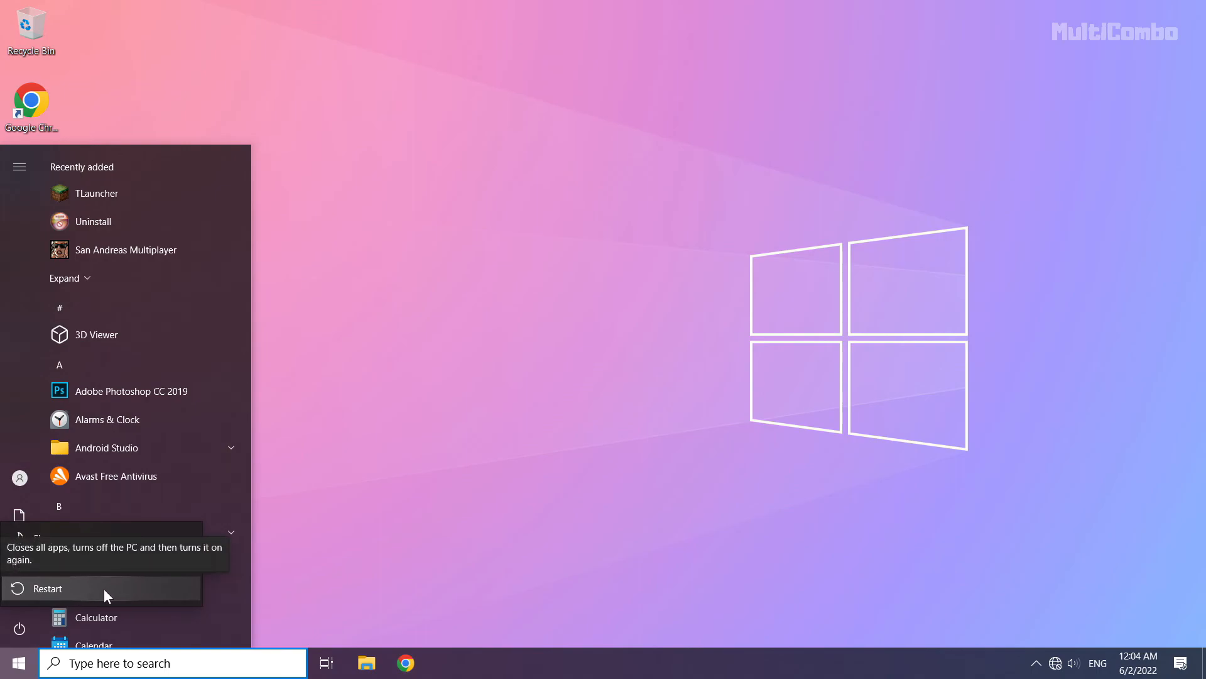